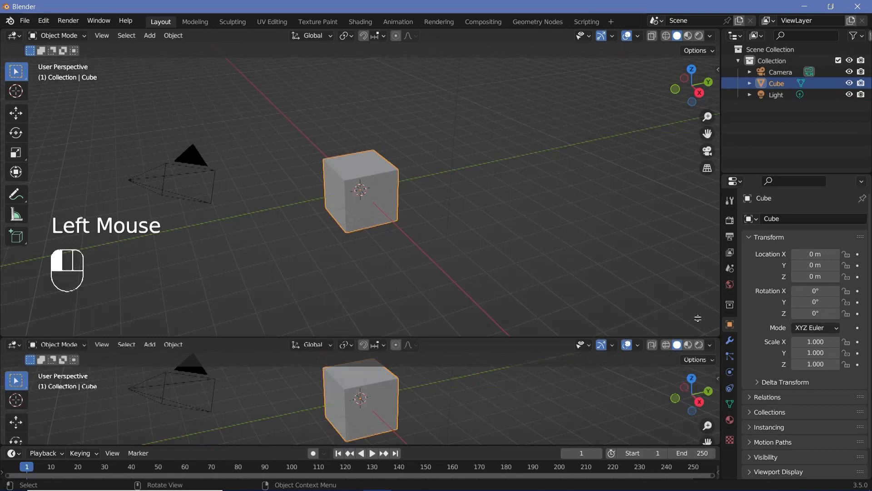
# - Switch the lower area to the Geometry Node Editor for the cube's node tree
pyautogui.click(12, 290)
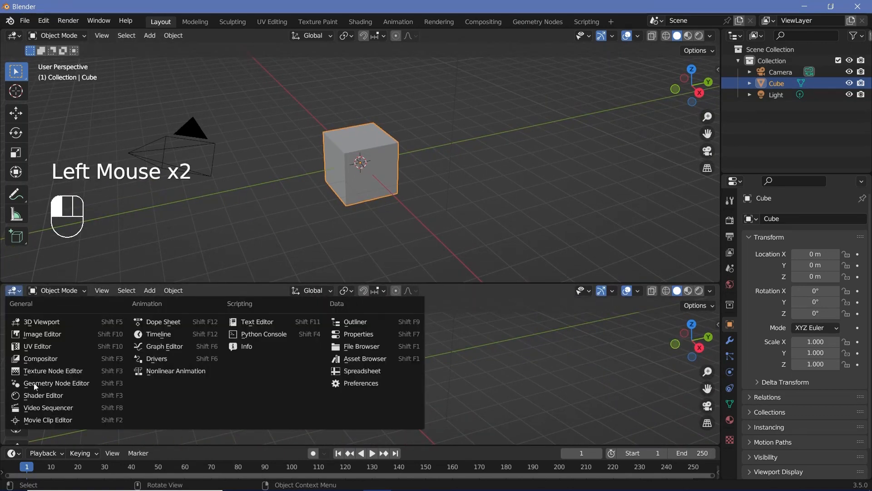
pyautogui.click(57, 382)
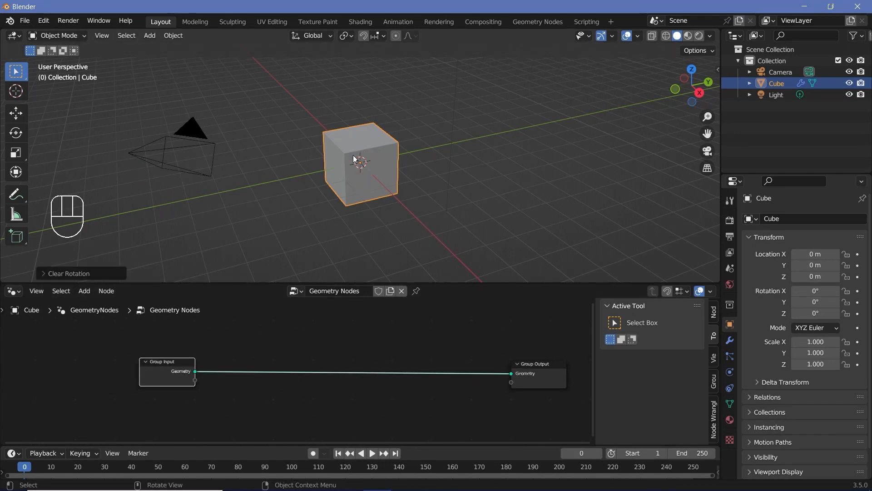
pyautogui.moveTo(376, 179)
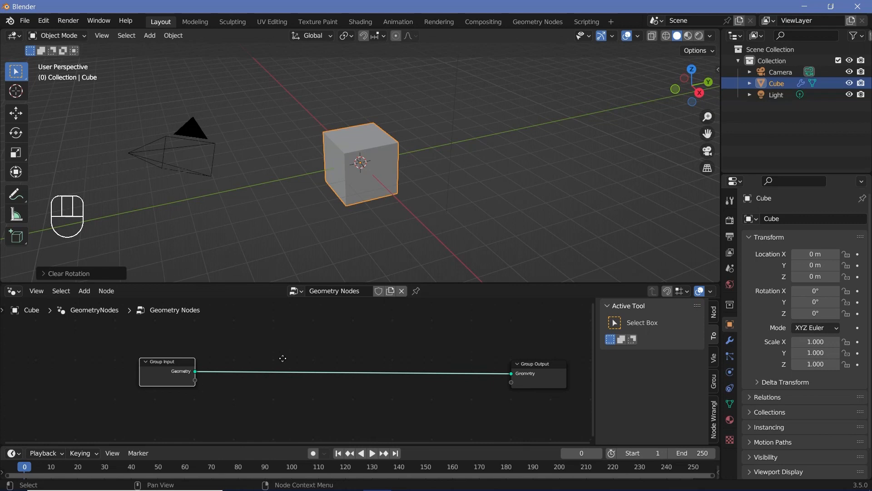
# - Insert a Subdivide Mesh node on the link at level 2 and view the cube in wireframe
pyautogui.write('sub')
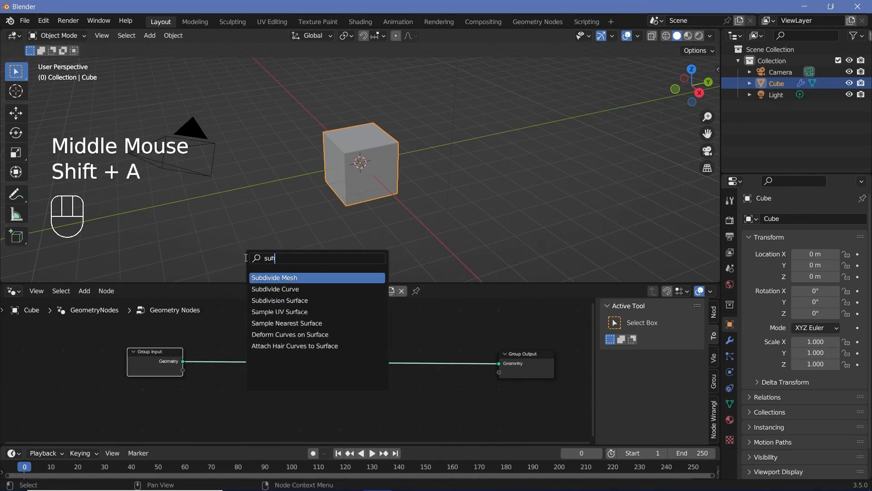
pyautogui.click(274, 277)
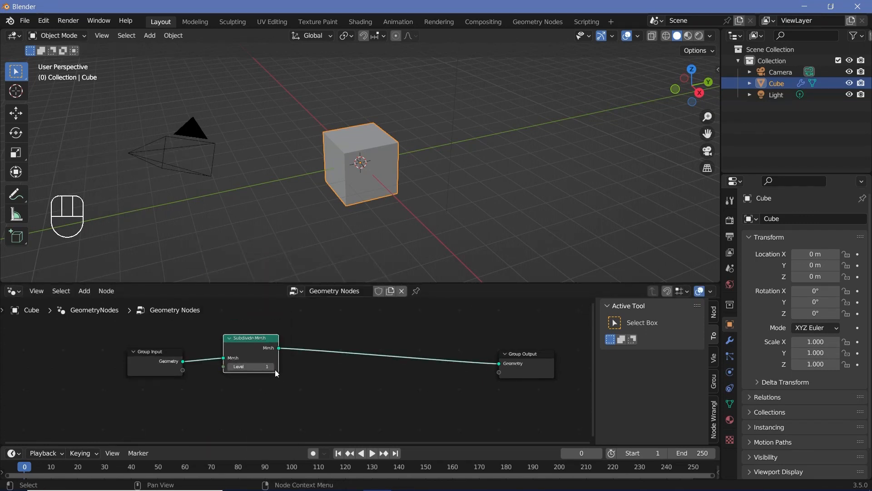
pyautogui.scroll(3)
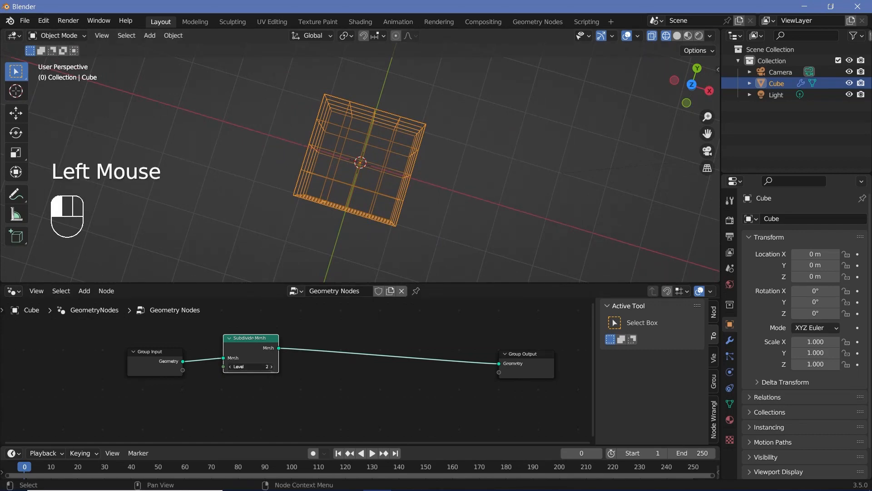
pyautogui.scroll(-3)
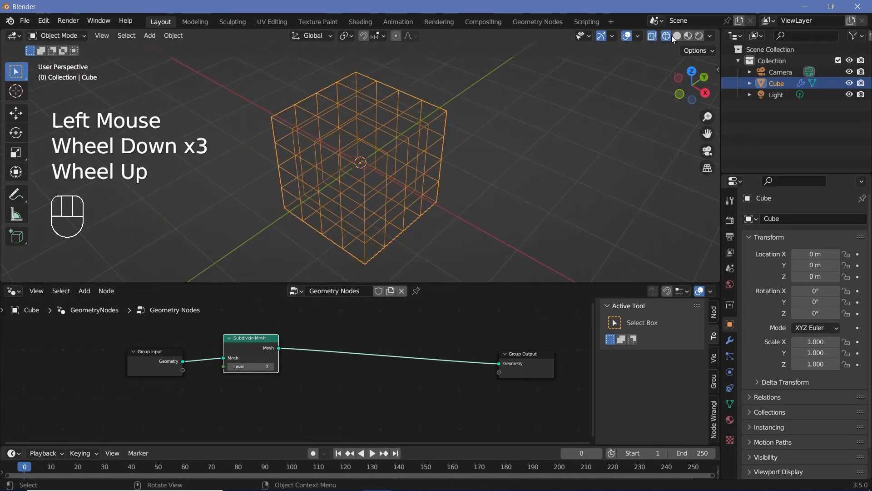
# - Add an Extrude Mesh node with a Boolean Random Value (probability 0.5) driving its selection
pyautogui.press('shift+a')
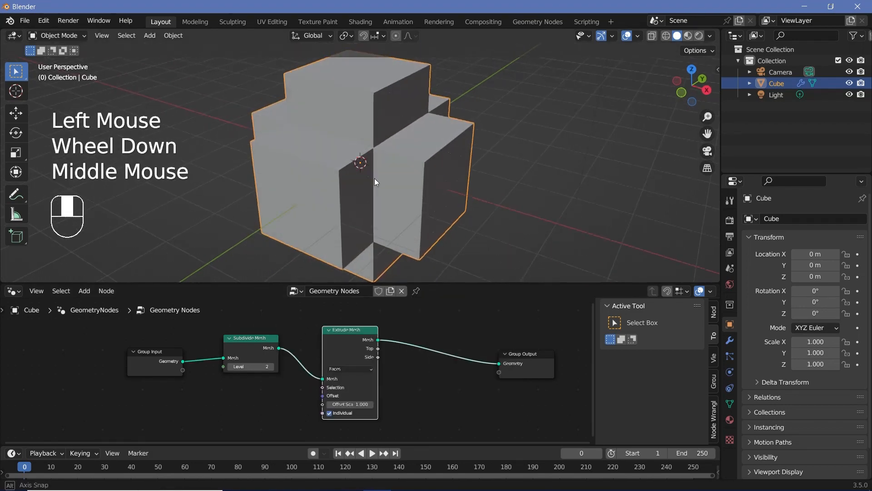
pyautogui.press('shift+a')
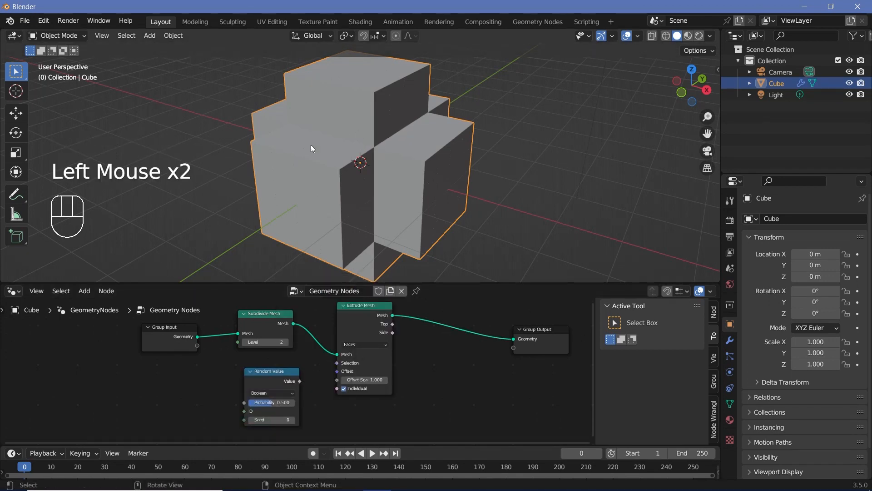
pyautogui.moveTo(299, 381); pyautogui.dragTo(345, 365)
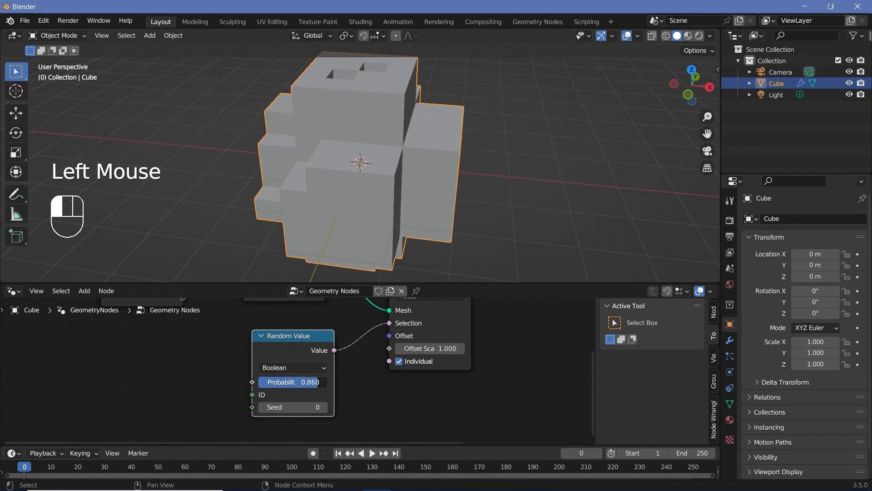
pyautogui.moveTo(292, 382); pyautogui.dragTo(291, 382)
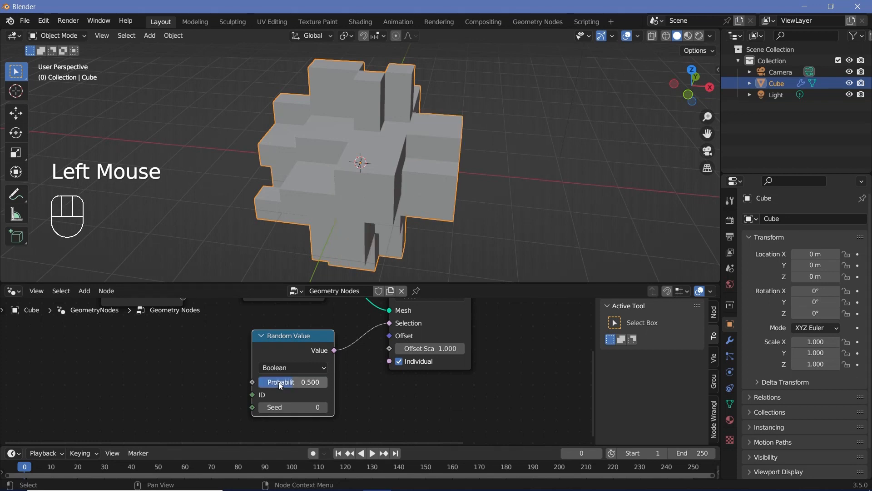
pyautogui.scroll(-3)
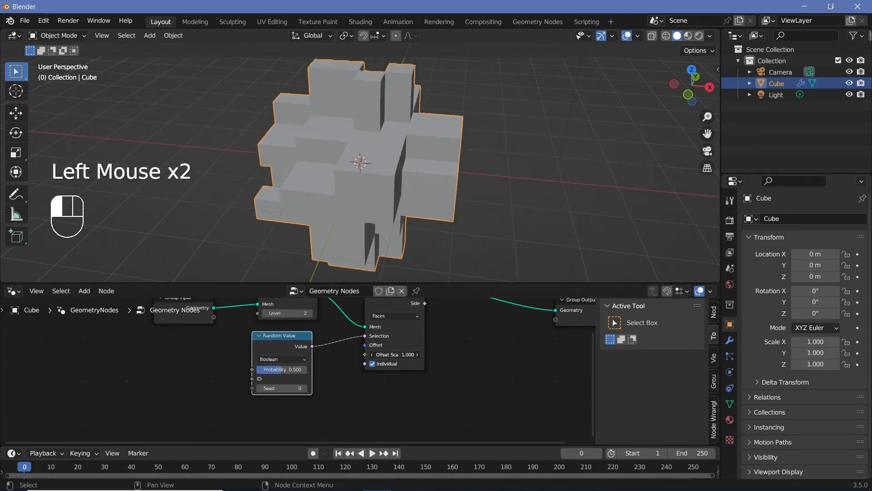
pyautogui.scroll(-3)
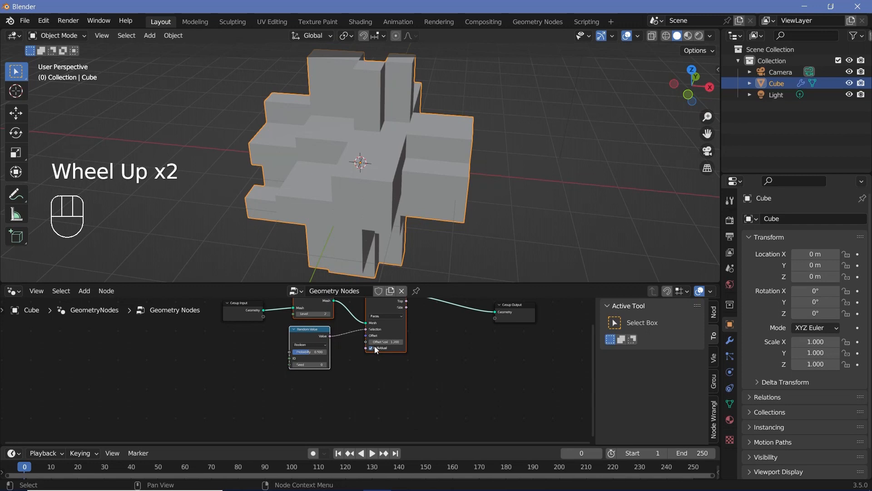
# - Add a Value node feeding the Extrude Mesh offset scale
pyautogui.press('shift+a')
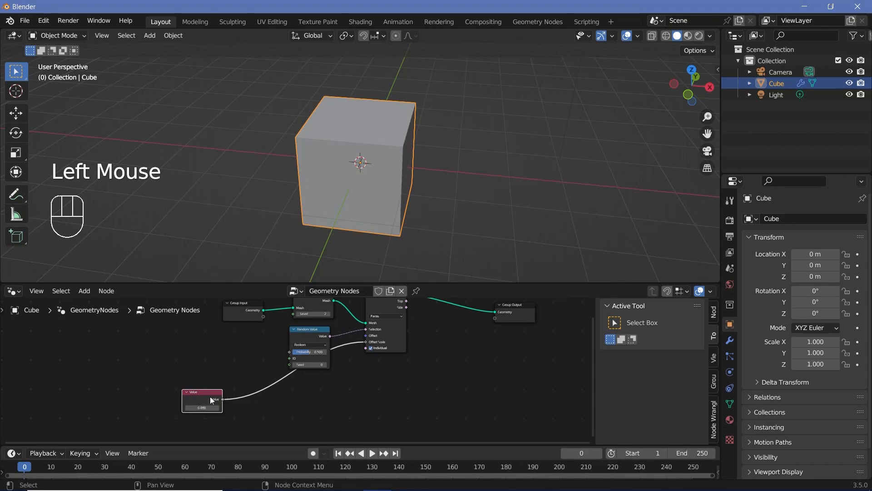
pyautogui.scroll(3)
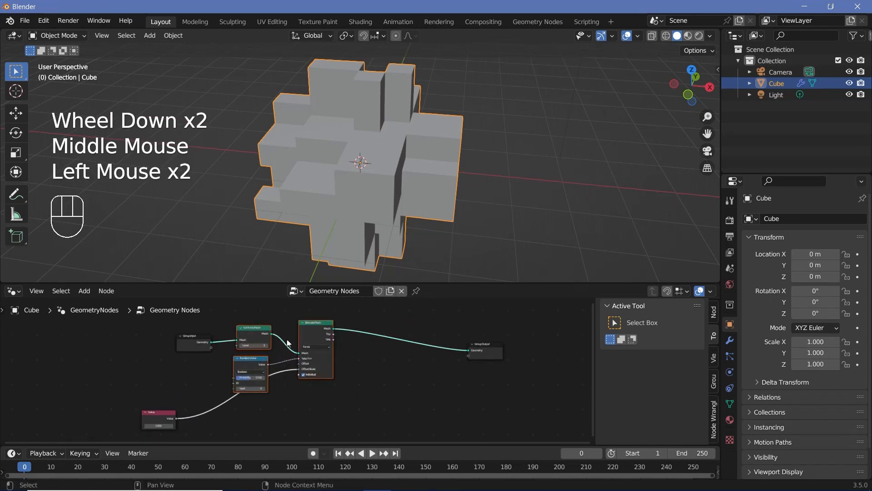
# - Duplicate the subdivide/random/extrude chain twice, linking the shared Value node to each offset scale
pyautogui.press('shift+d')
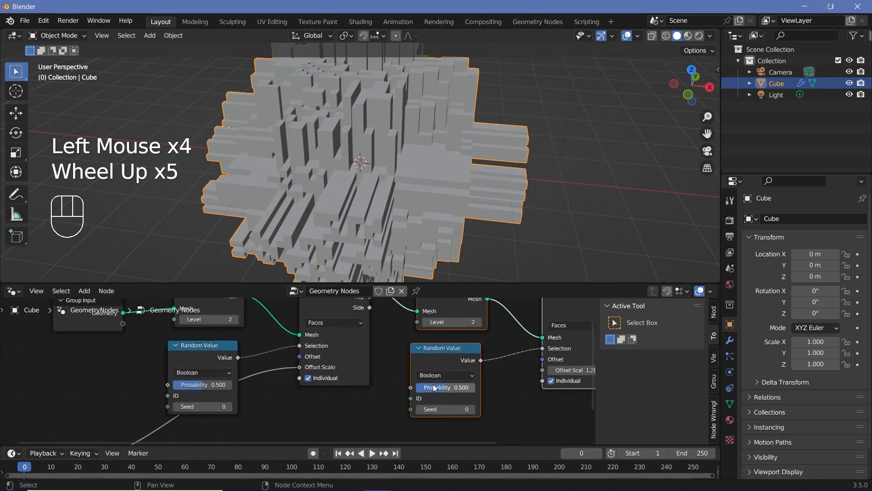
pyautogui.moveTo(445, 387); pyautogui.dragTo(446, 387)
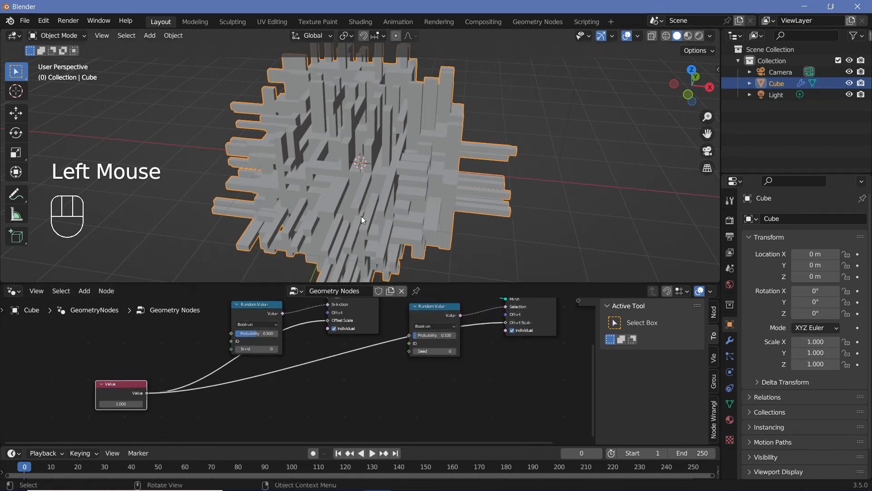
pyautogui.scroll(-3)
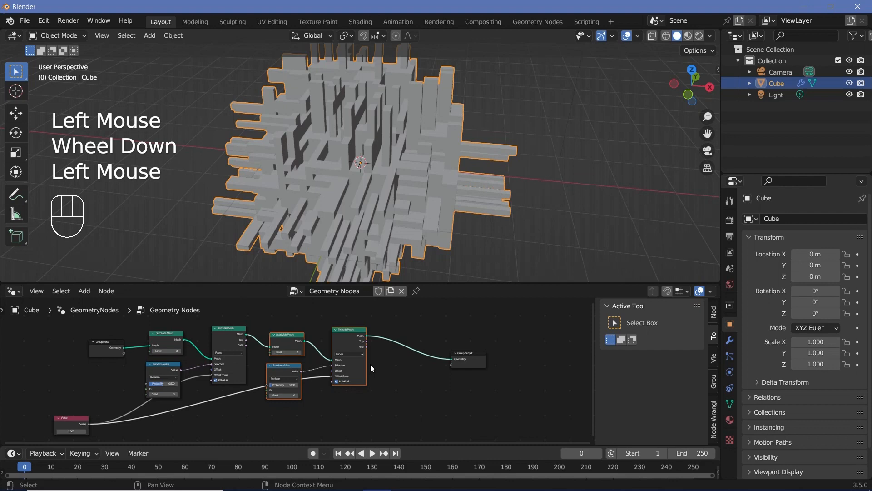
pyautogui.press('shift+d')
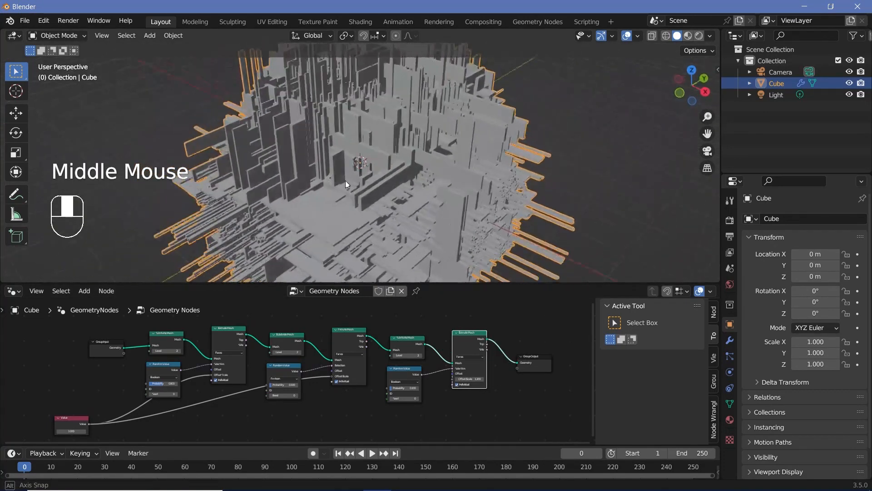
pyautogui.scroll(3)
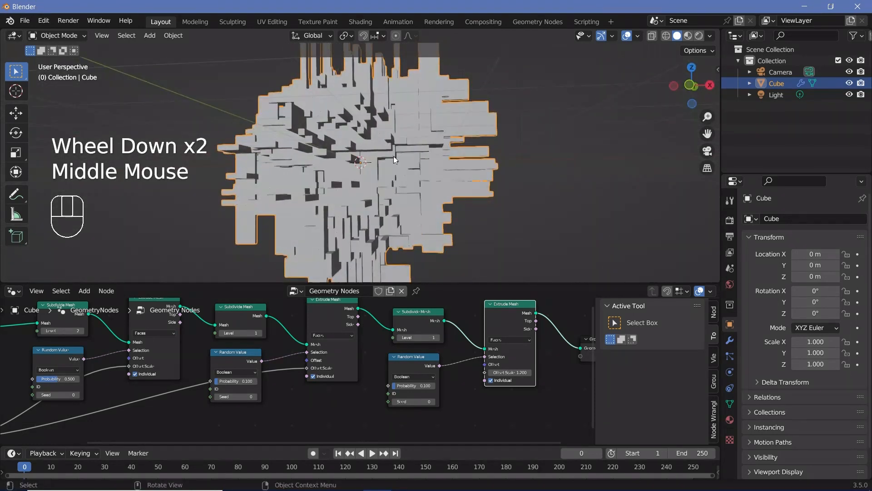
# - Try different amounts in the shared Value node and leave it at 0 for a plain cube
pyautogui.scroll(-3)
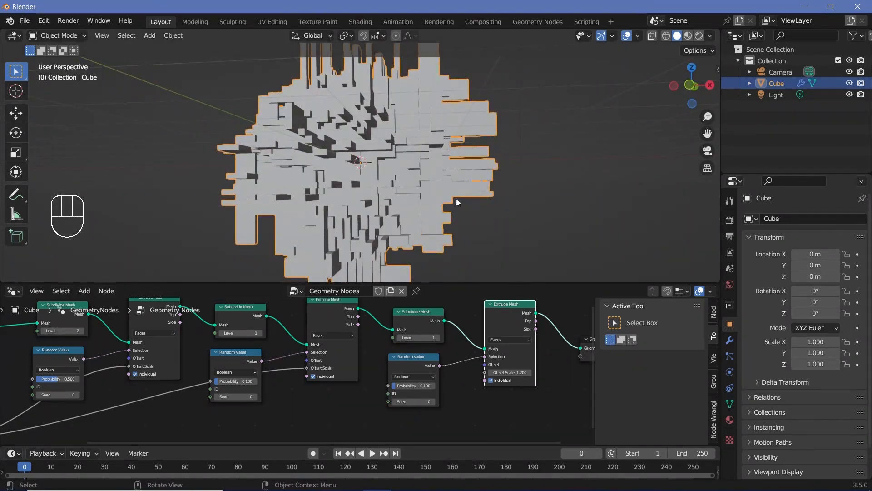
pyautogui.scroll(-3)
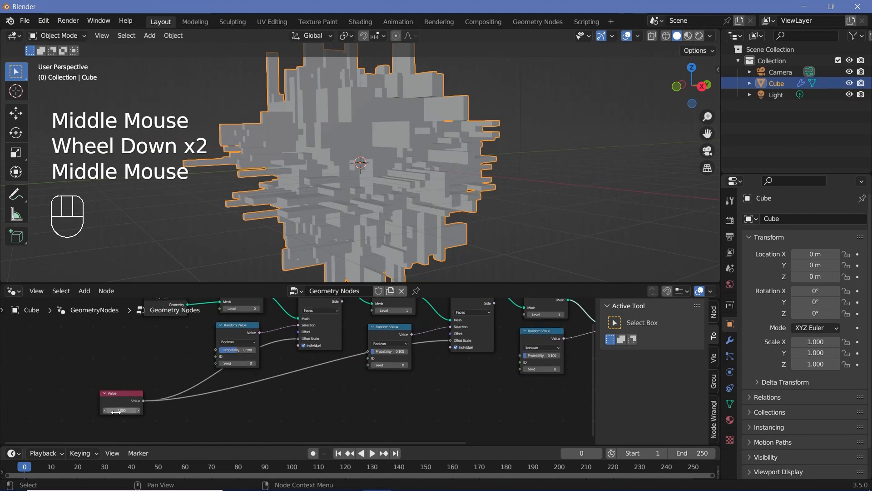
pyautogui.click(121, 411)
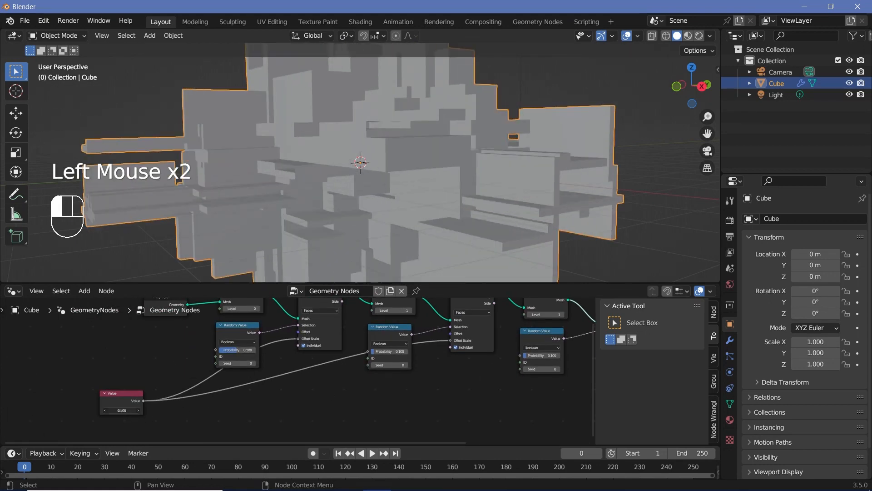
pyautogui.scroll(-3)
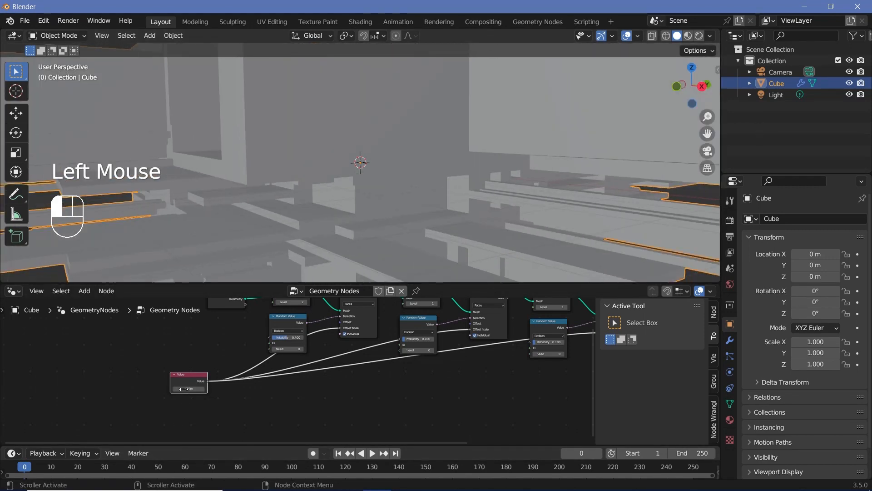
pyautogui.scroll(-3)
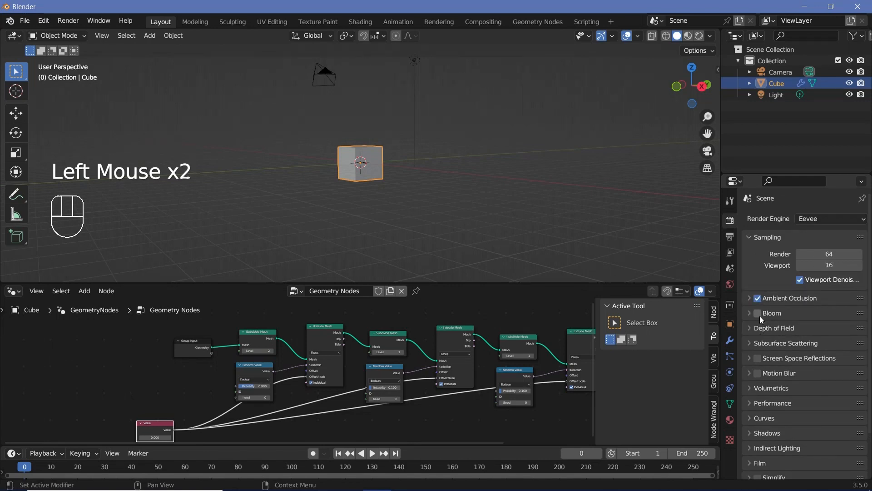
# - Enable Bloom and set Ambient Occlusion distance 1 m and factor 2 in Eevee
pyautogui.click(749, 298)
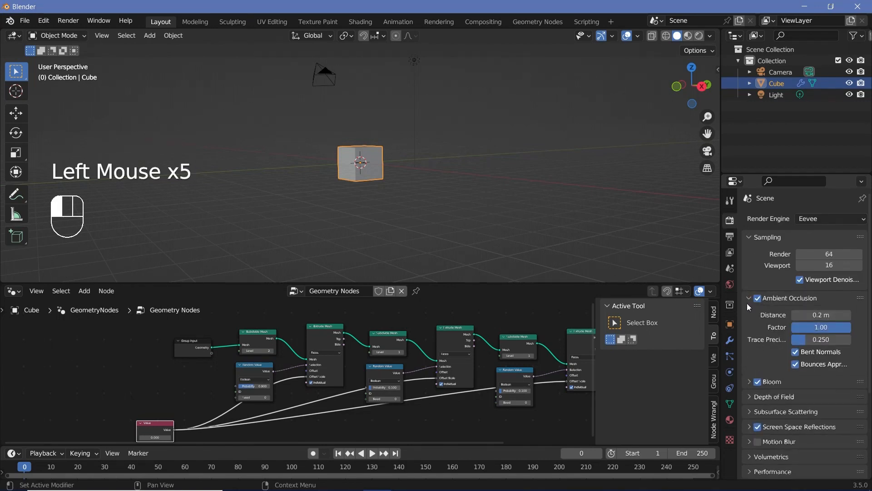
pyautogui.click(822, 314)
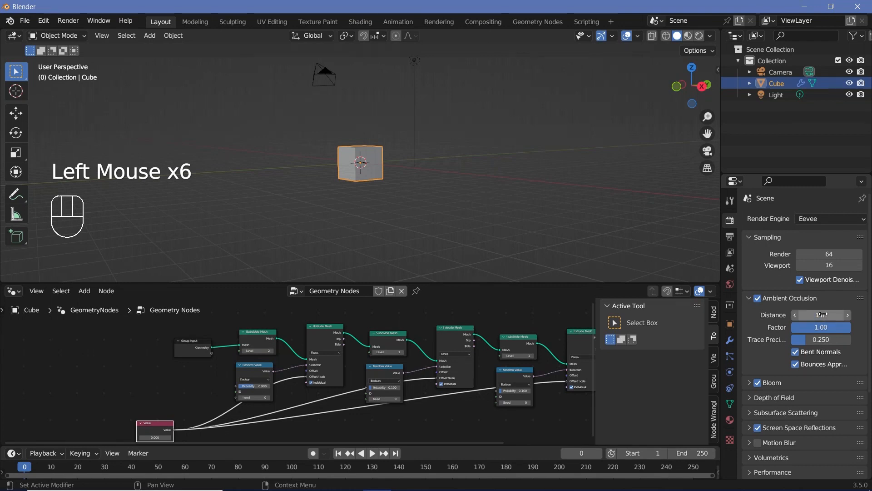
pyautogui.click(821, 326)
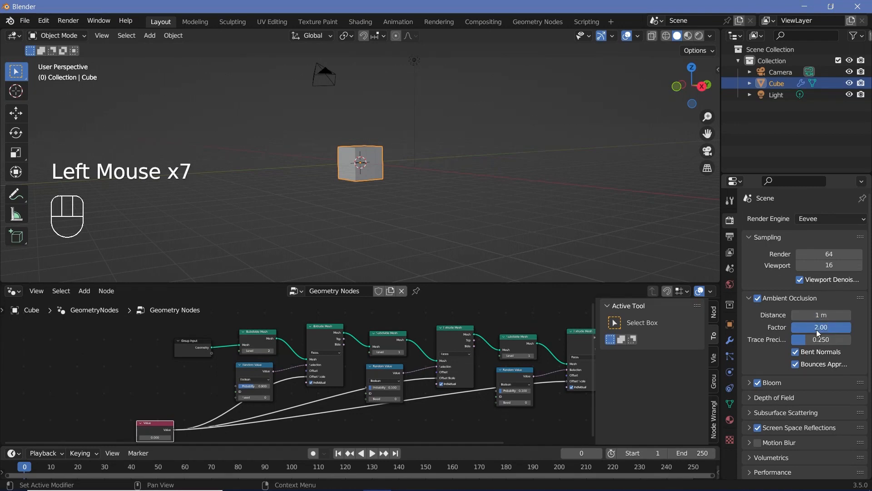
pyautogui.click(730, 236)
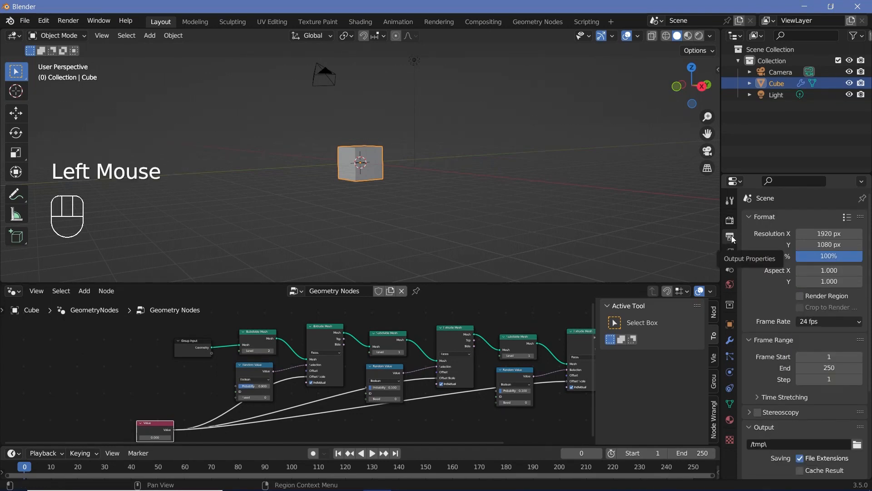
# - Set frame rate 30 fps, end frame 150, FFmpeg MPEG-4 H.264 at Perceptually Lossless quality
pyautogui.click(828, 320)
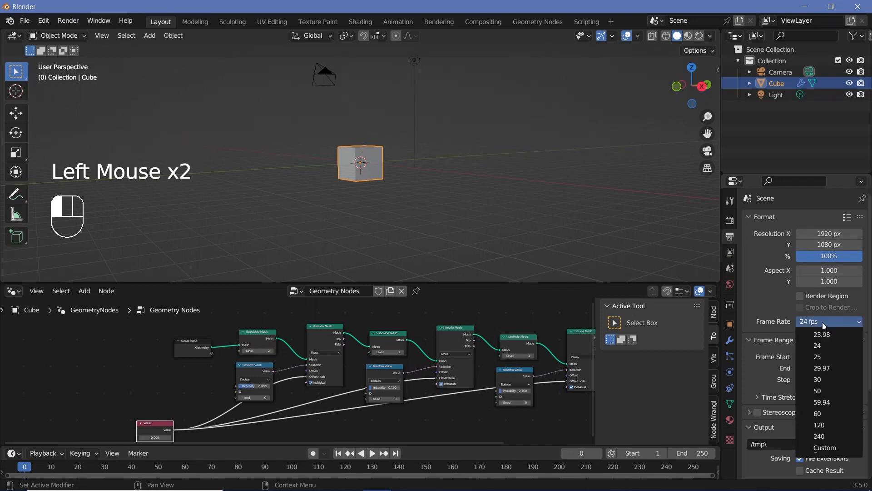
pyautogui.click(817, 379)
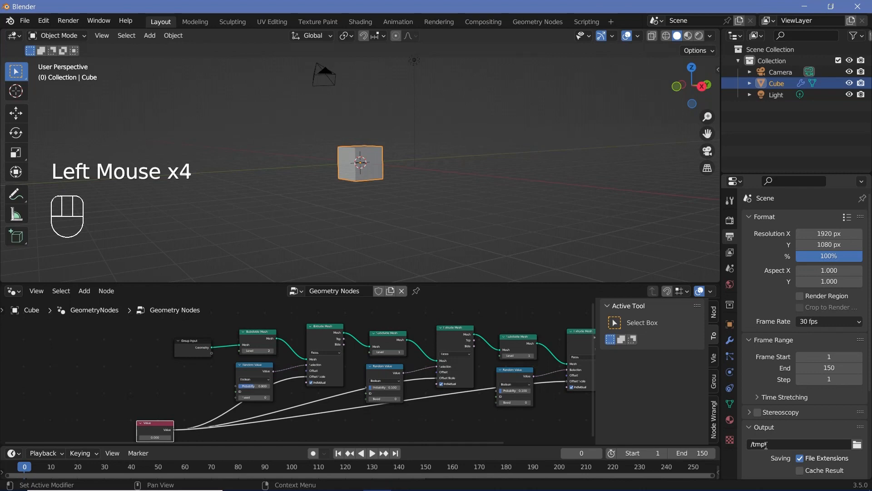
pyautogui.scroll(-3)
pyautogui.write('//')
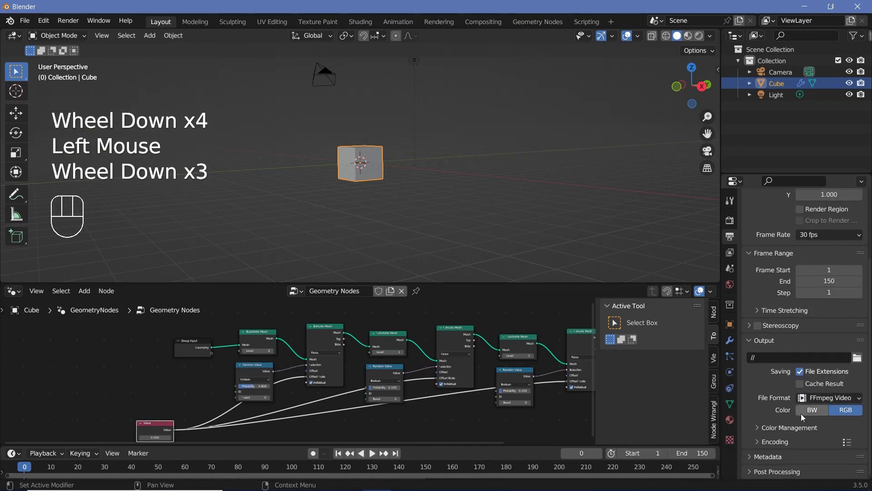
pyautogui.click(827, 349)
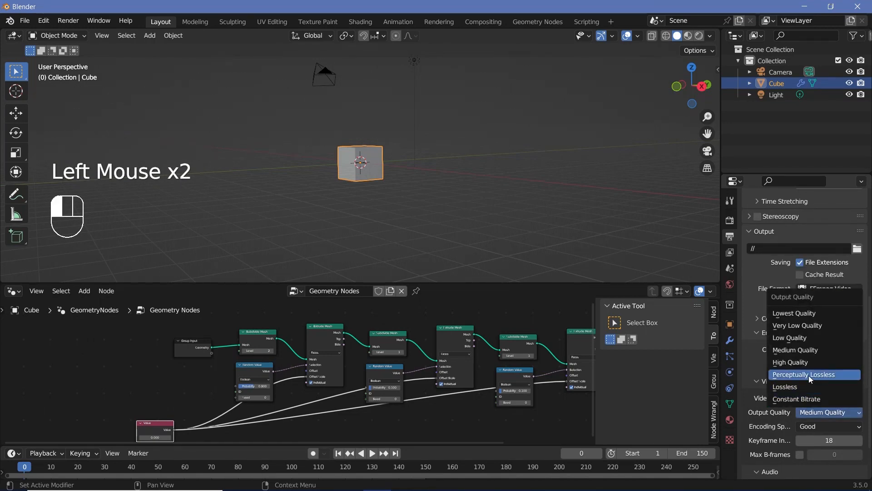
pyautogui.click(803, 374)
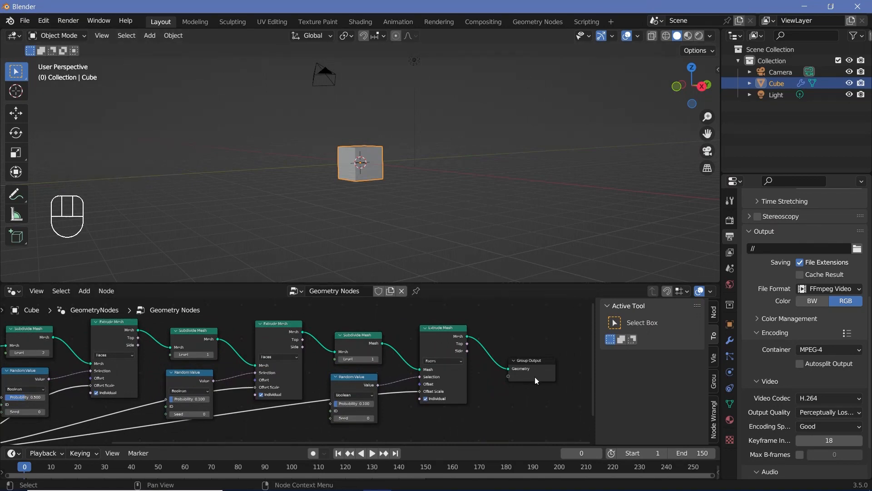
# - Add a Set Material node before the Group Output assigned to 'Material'
pyautogui.press('shift+a')
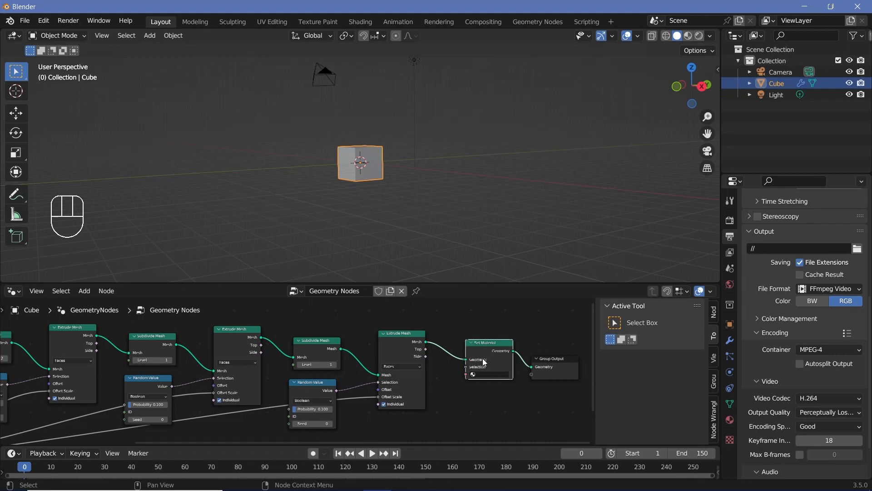
pyautogui.click(485, 373)
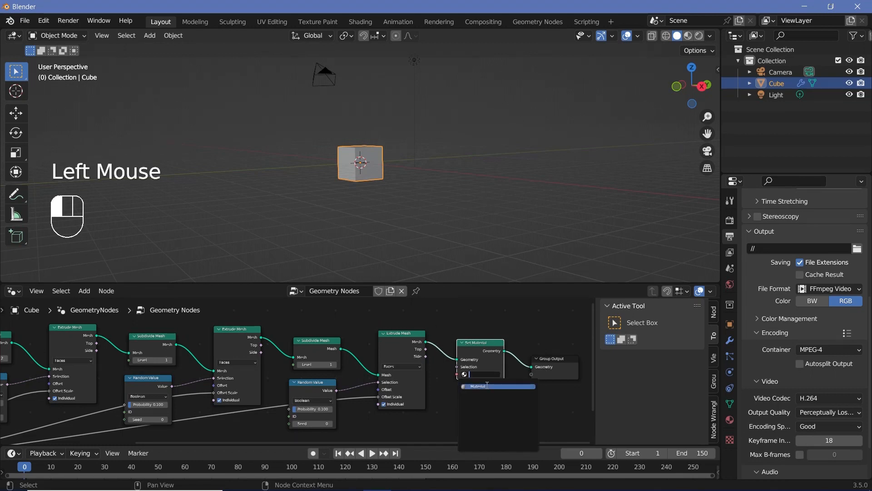
pyautogui.click(497, 386)
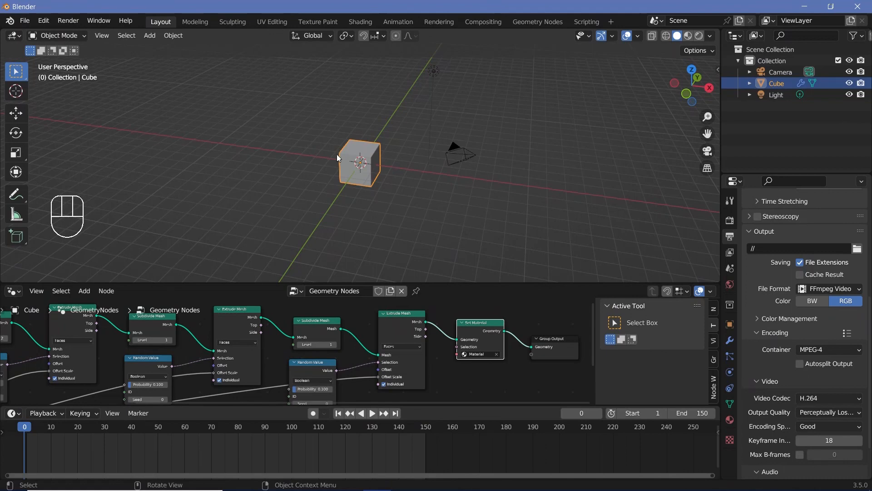
# - Rotate the cube around two axes into a corner-tilted pose
pyautogui.scroll(3)
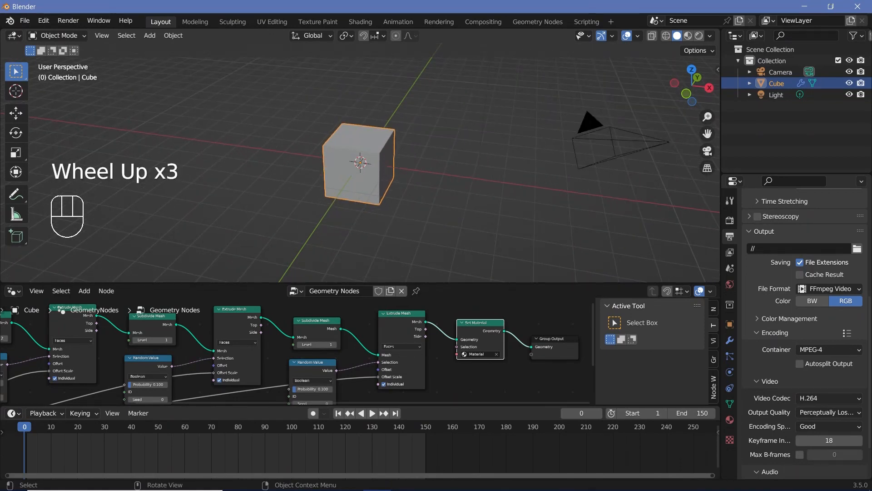
pyautogui.press('r')
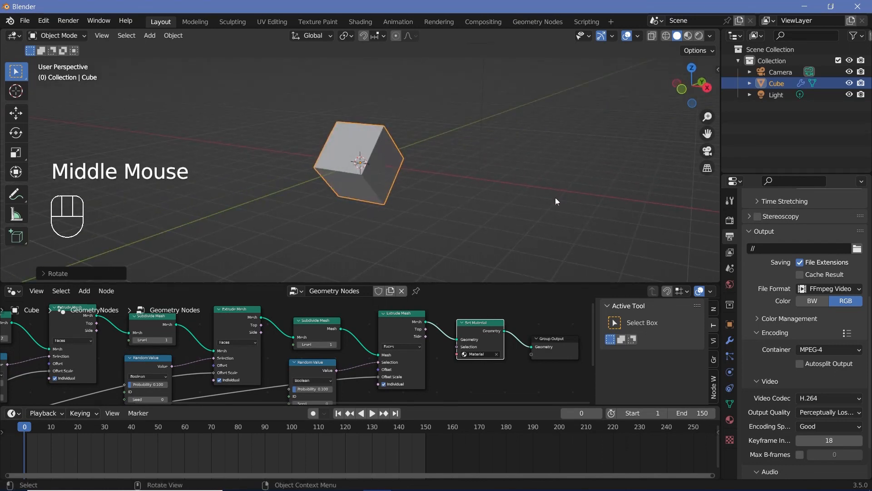
pyautogui.press('r')
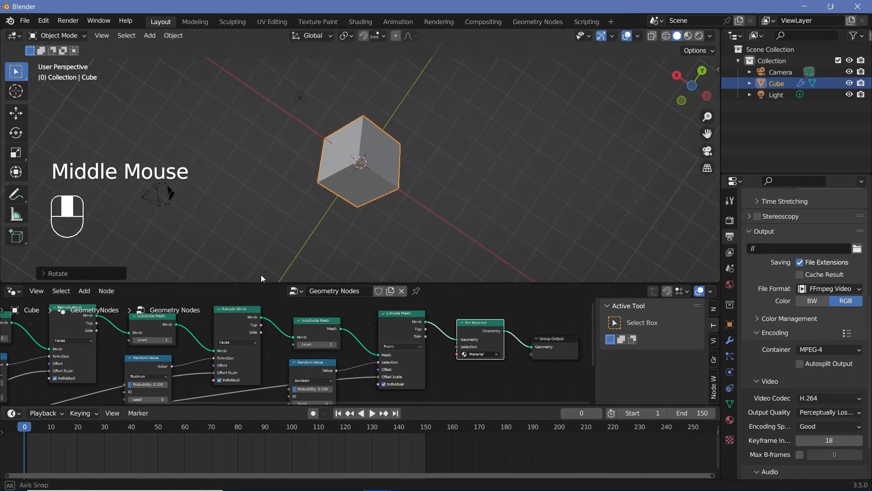
pyautogui.press('g')
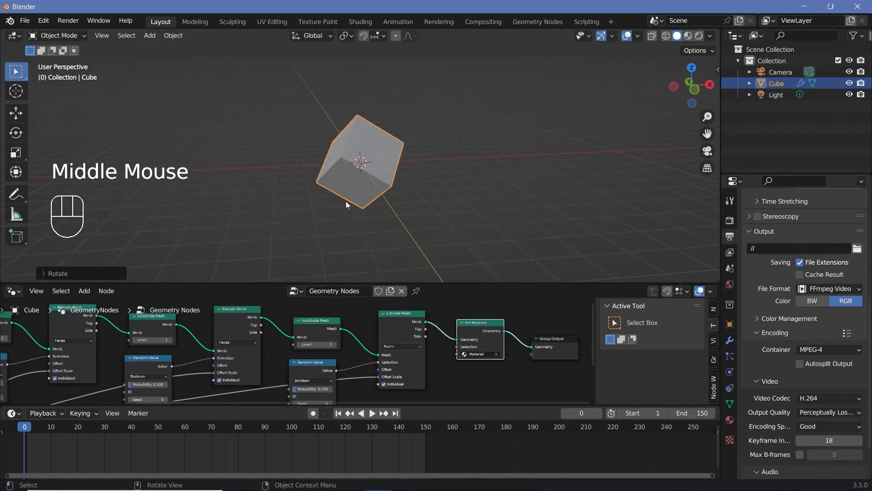
# - Keyframe the rotation at frames 0 and 150 and play back the turning animation
pyautogui.press('i')
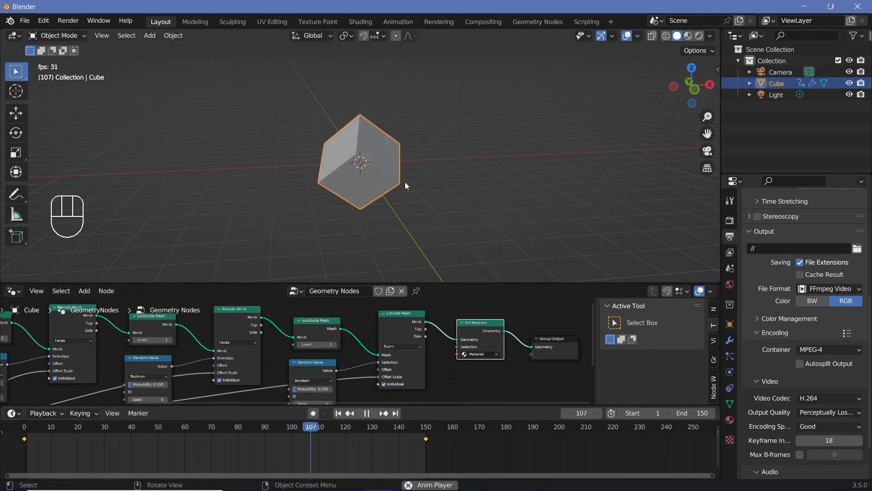
pyautogui.press('space')
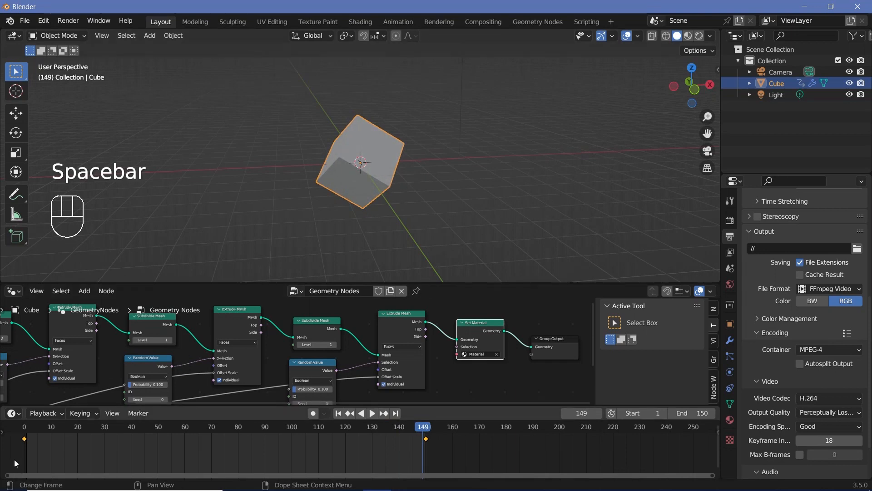
# - Keyframe the morph Value node at frames 30 and 120 so the cube's protrusions grow
pyautogui.click(102, 427)
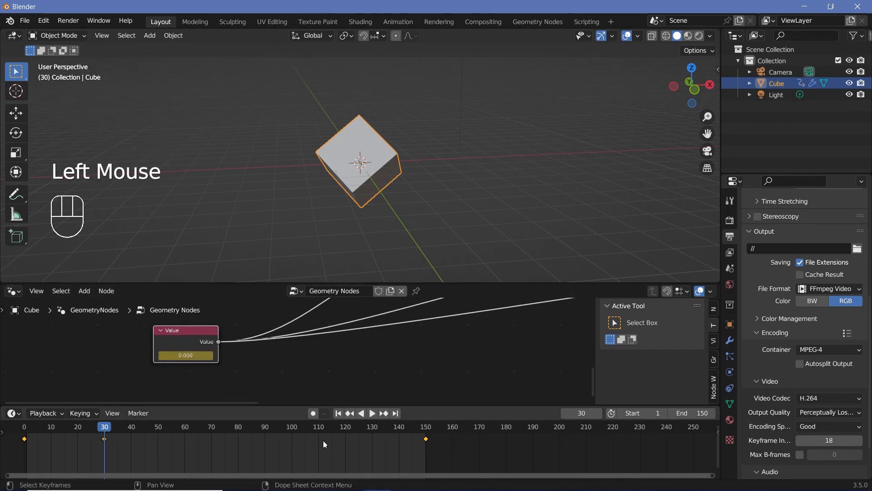
pyautogui.click(345, 427)
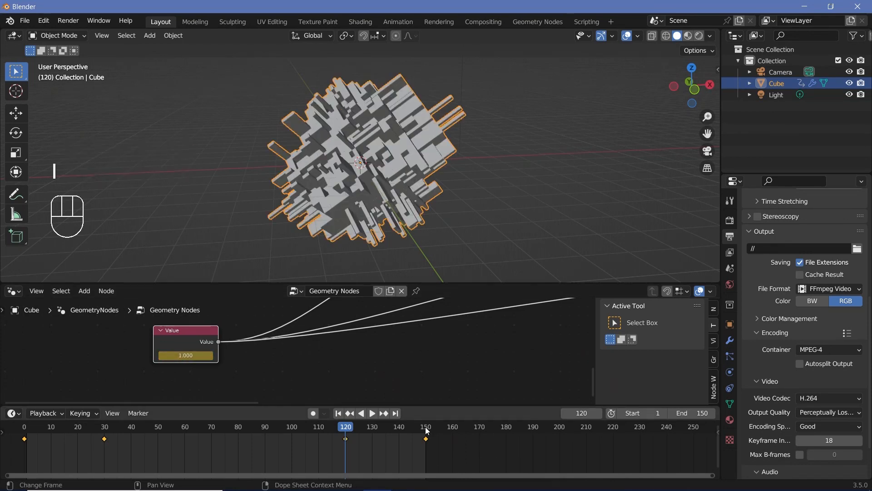
pyautogui.click(426, 427)
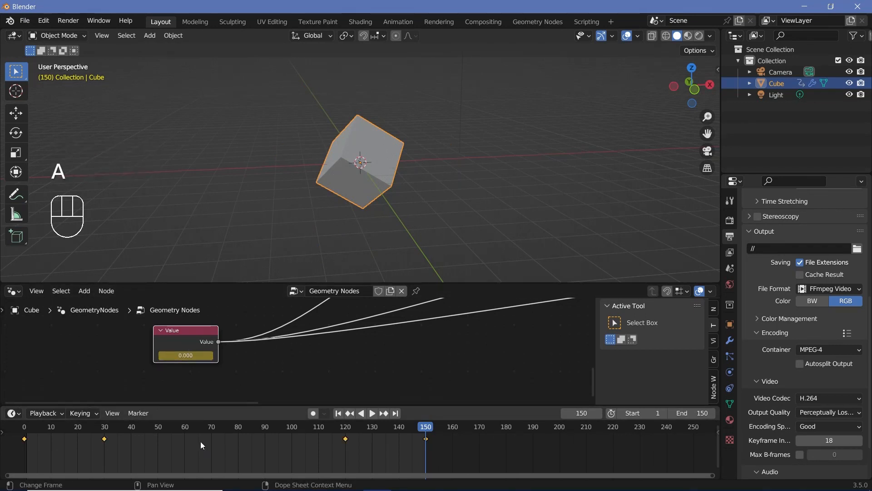
# - Play, pause and replay the timeline to preview the cube's morph animation
pyautogui.press('space')
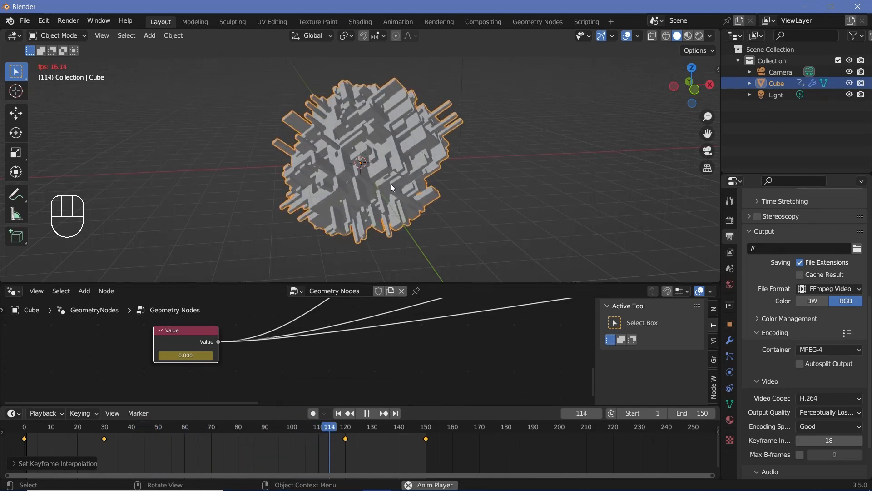
pyautogui.press('space')
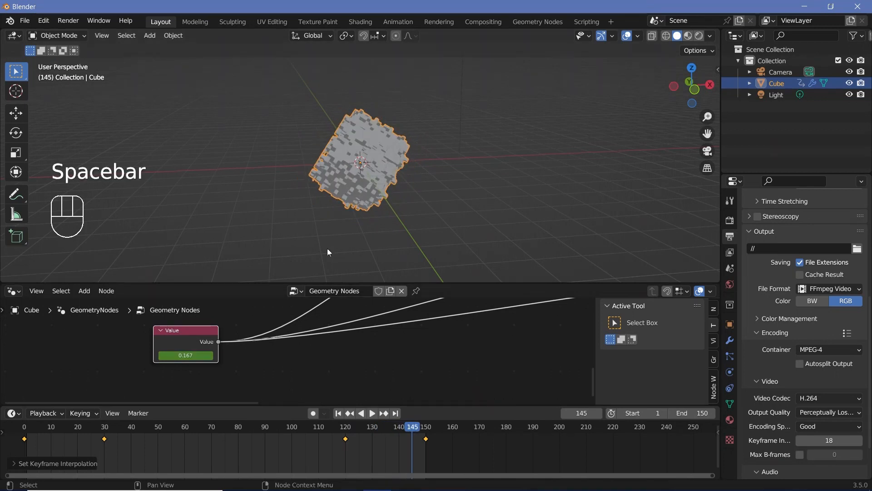
pyautogui.press('space')
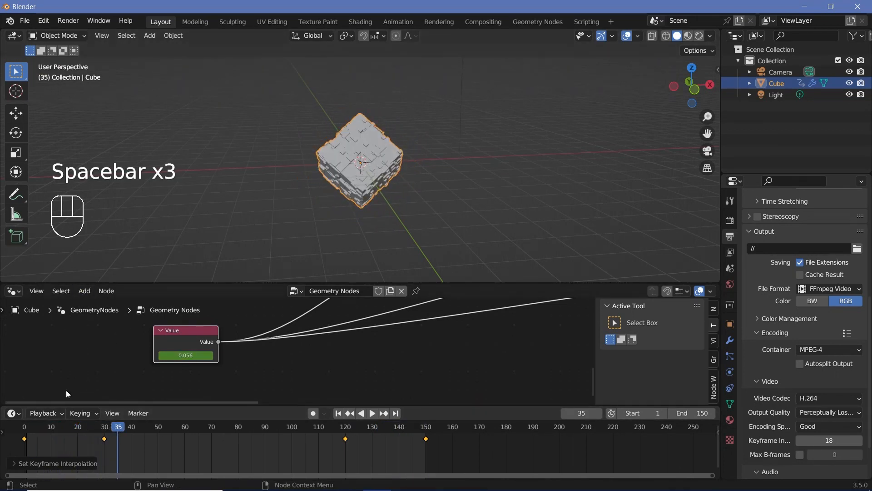
# - Preview playback, then change the interpolation of the keyframes at frames 30 and 120
pyautogui.click(42, 412)
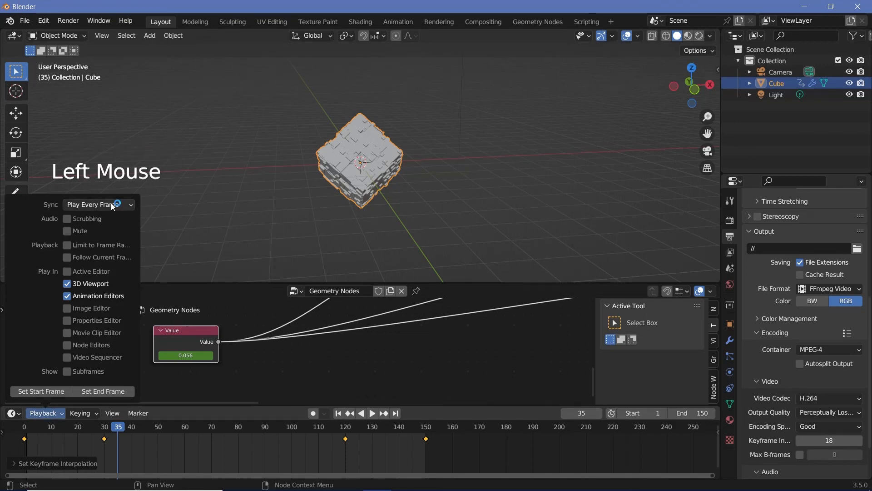
pyautogui.press('space')
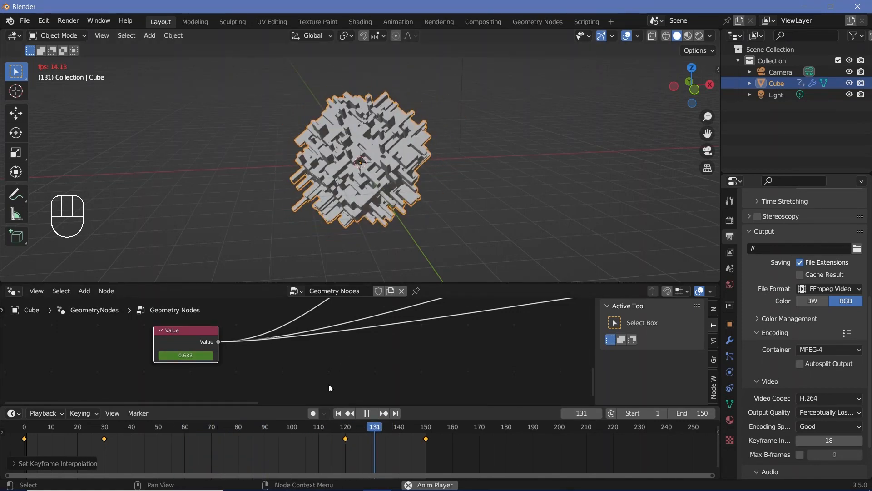
pyautogui.press('space')
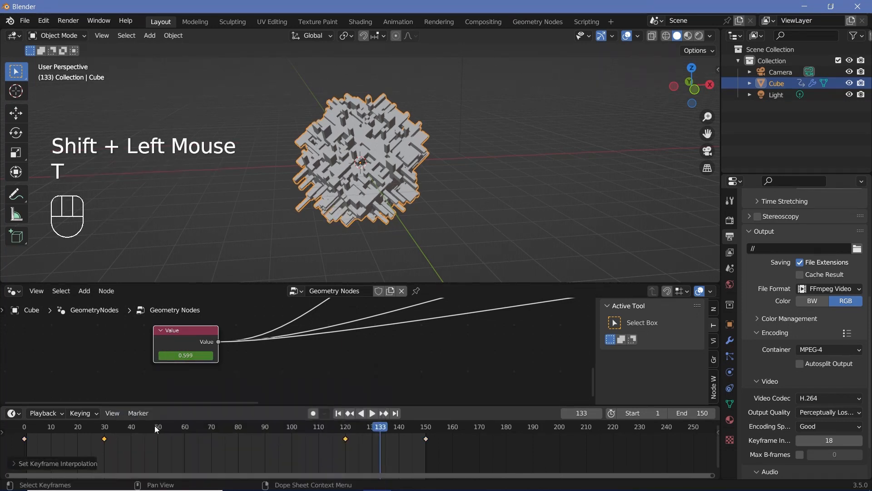
pyautogui.press('space')
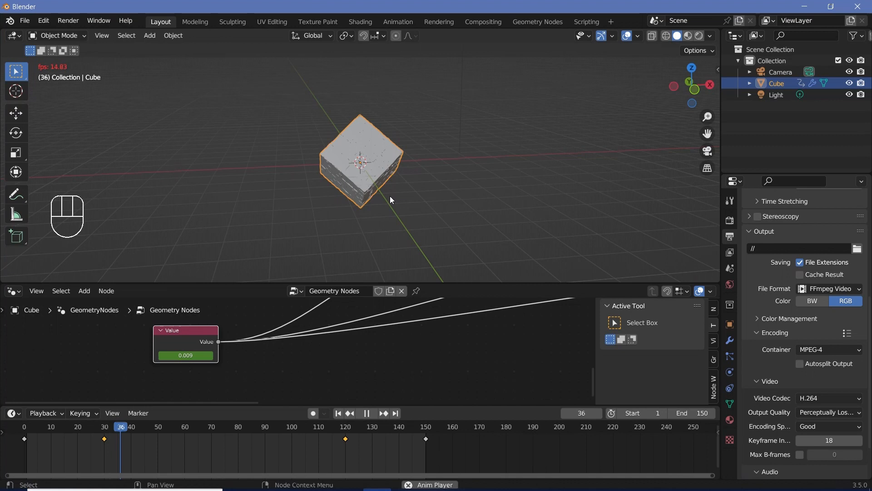
pyautogui.scroll(-3)
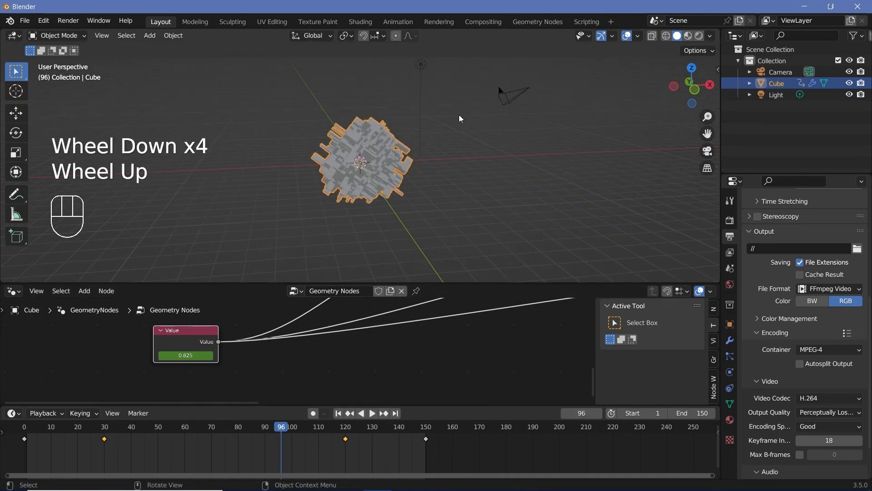
# - Reset the camera's position and rotation and set its focal length to 25 mm
pyautogui.click(512, 94)
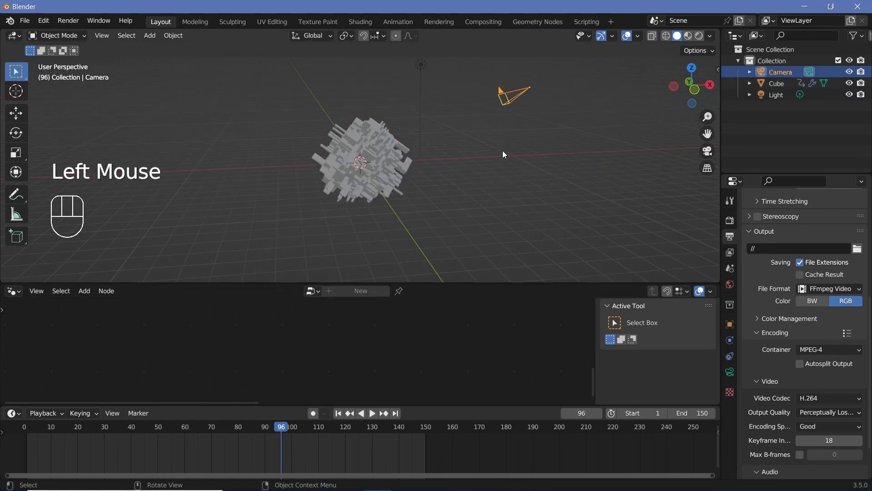
pyautogui.press('alt+r')
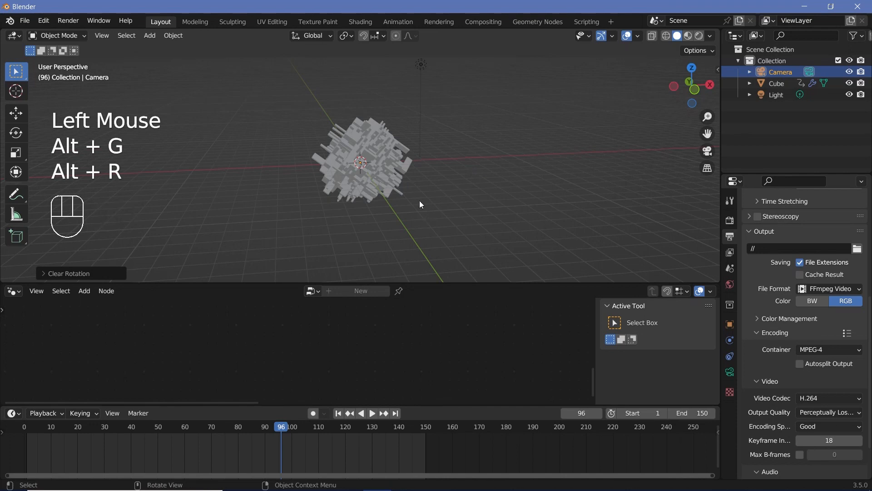
pyautogui.press('r')
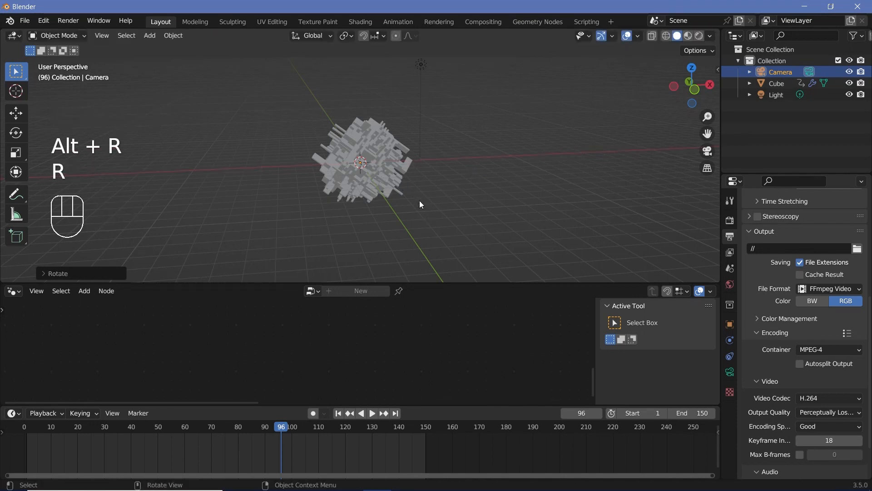
pyautogui.press('g')
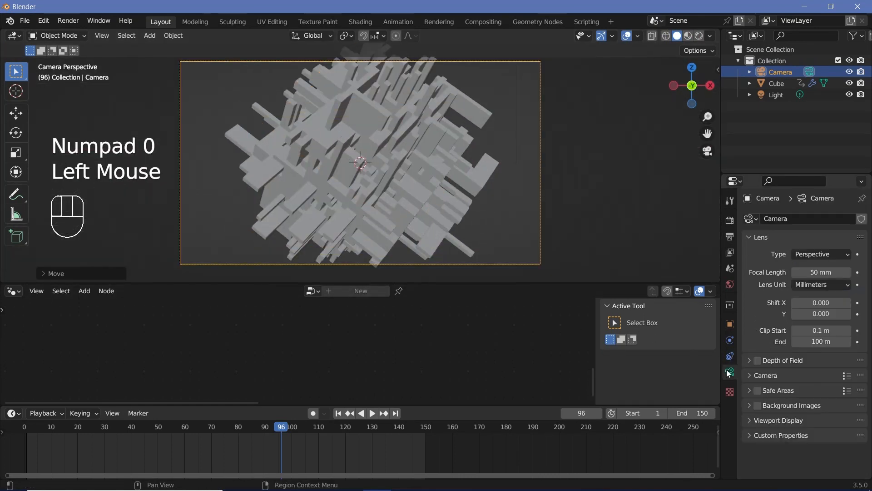
pyautogui.doubleClick(821, 271)
pyautogui.write('25')
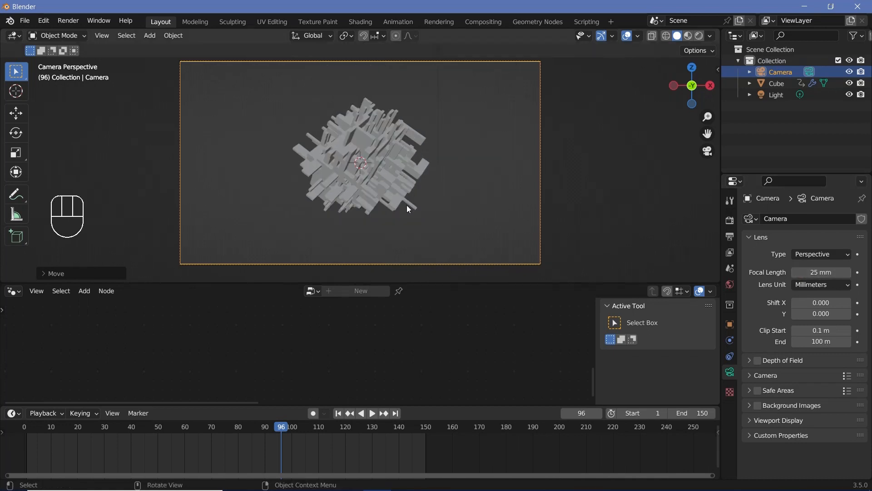
# - Move the camera to frame the morphing cube and start playback
pyautogui.press('g')
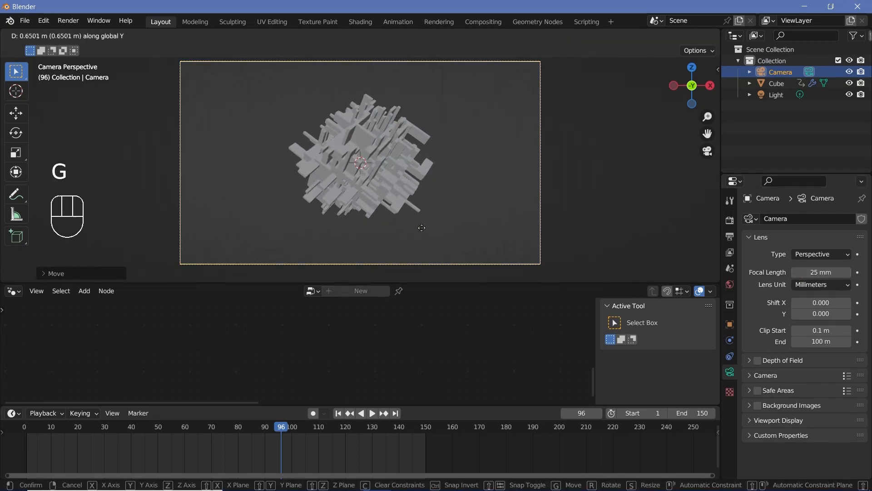
pyautogui.click(430, 241)
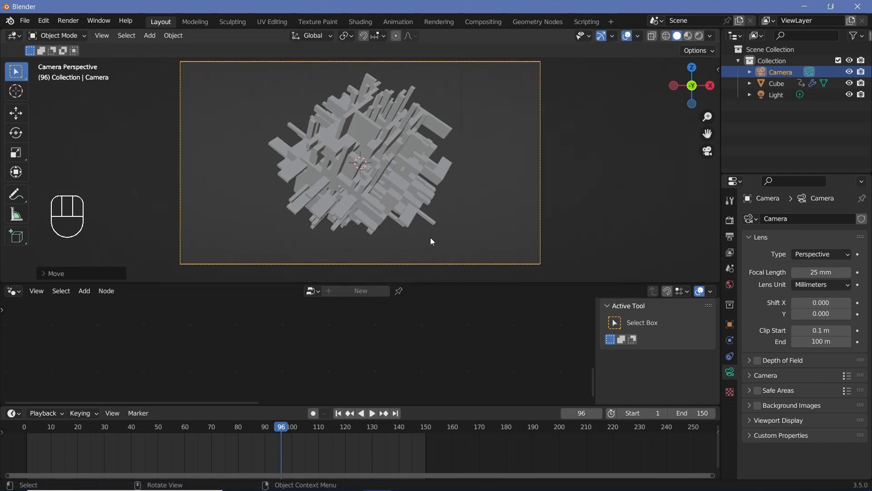
pyautogui.click(371, 412)
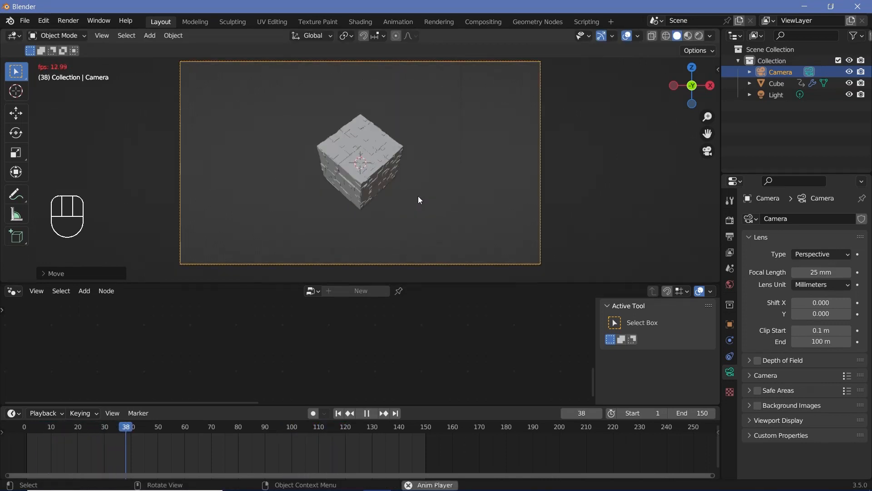
# - Switch to Material Preview and darken the cube's Base Color to near black
pyautogui.press('space')
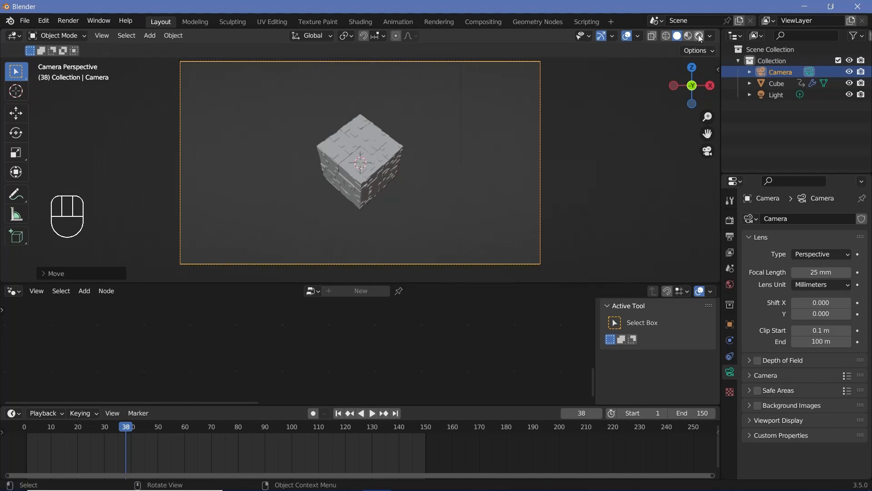
pyautogui.click(689, 36)
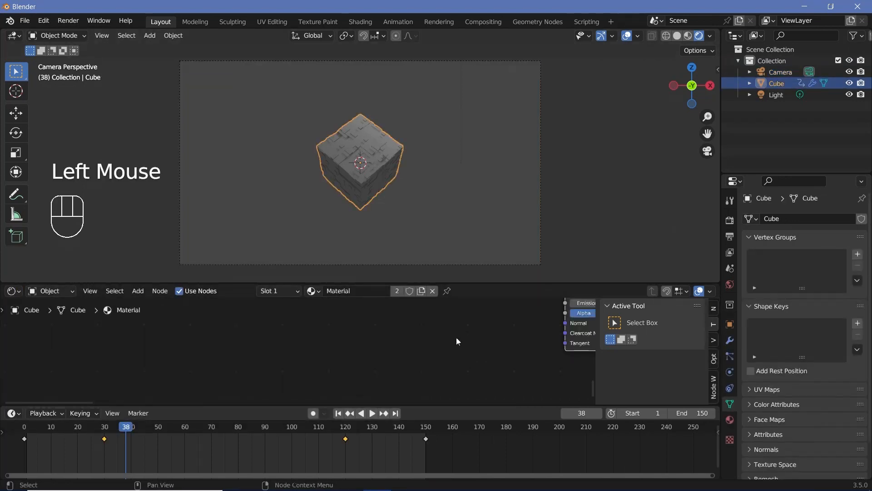
pyautogui.scroll(-3)
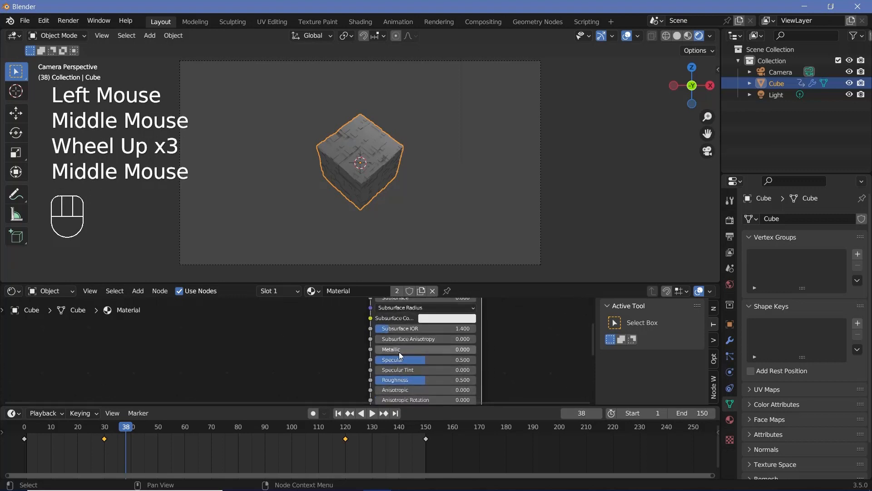
pyautogui.doubleClick(400, 380)
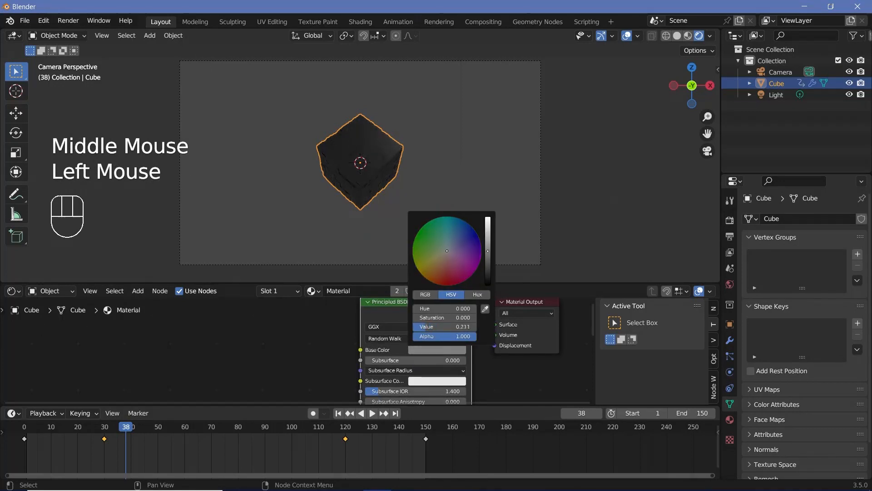
pyautogui.moveTo(489, 251); pyautogui.dragTo(489, 267)
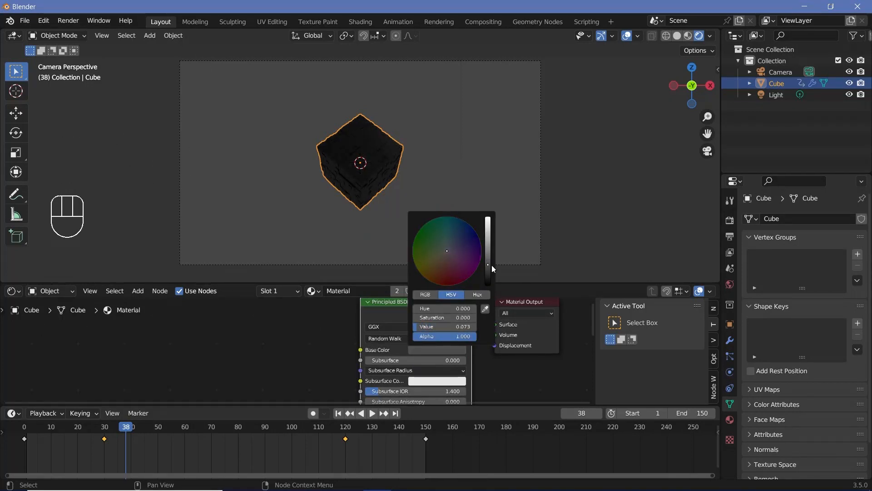
pyautogui.scroll(-3)
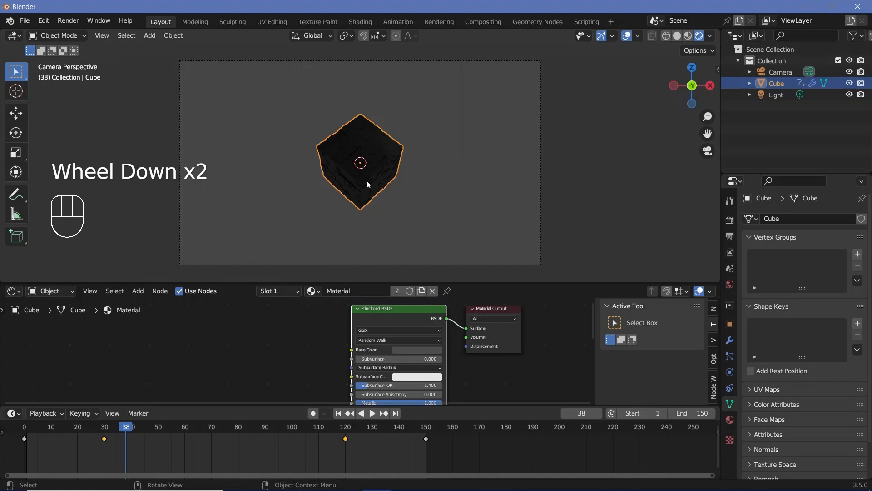
# - Add a Chebychev Voronoi Texture through a ColorRamp, narrowing the ramp to small white squares
pyautogui.press('shift+a')
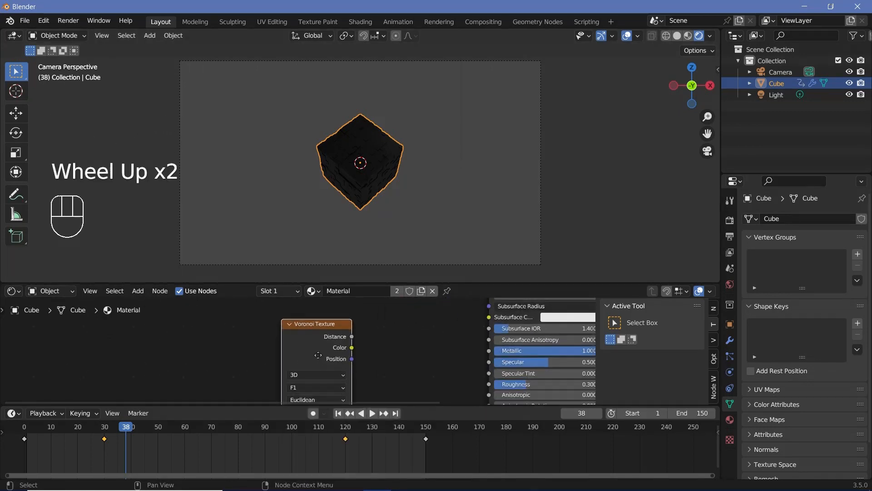
pyautogui.click(275, 365)
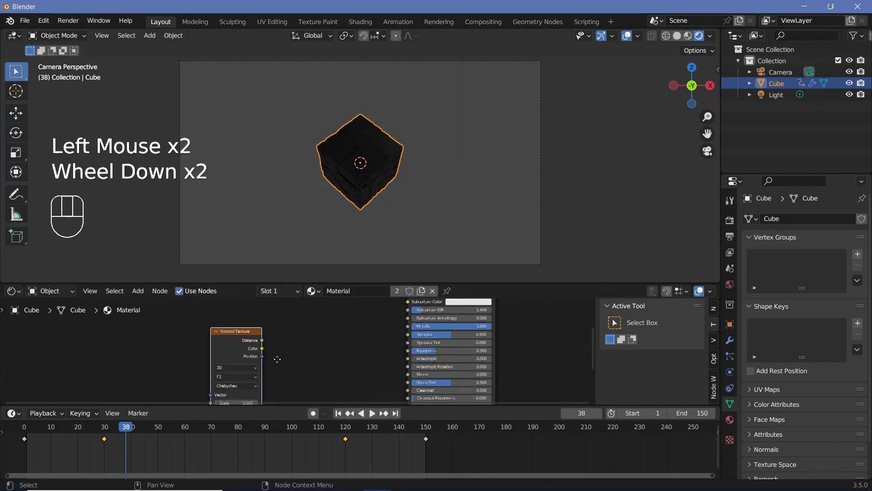
pyautogui.press('shift+a')
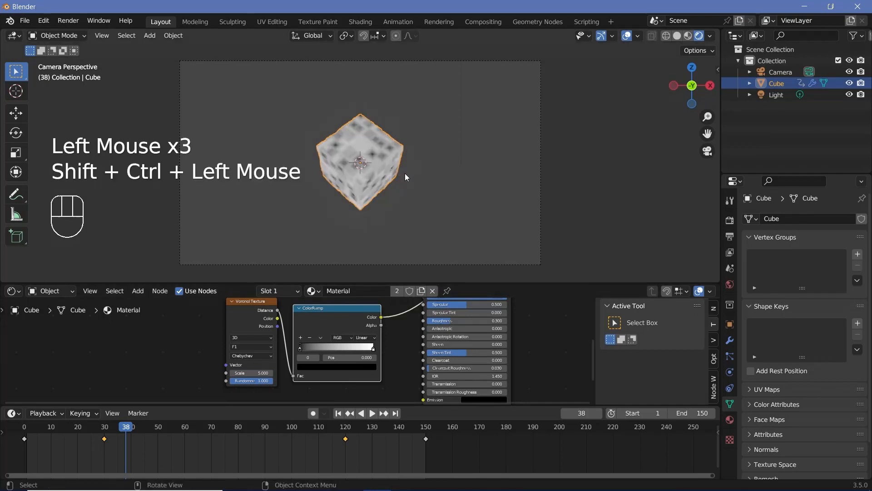
pyautogui.scroll(3)
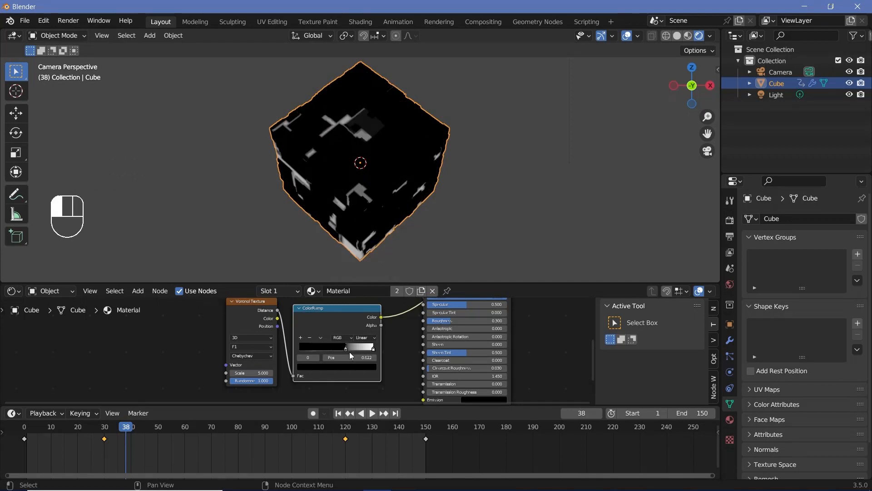
pyautogui.moveTo(345, 346); pyautogui.dragTo(303, 346)
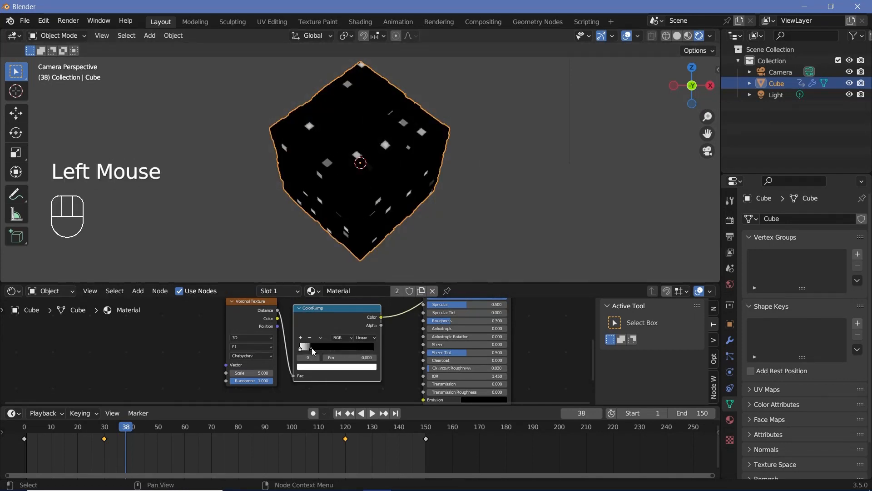
pyautogui.scroll(-3)
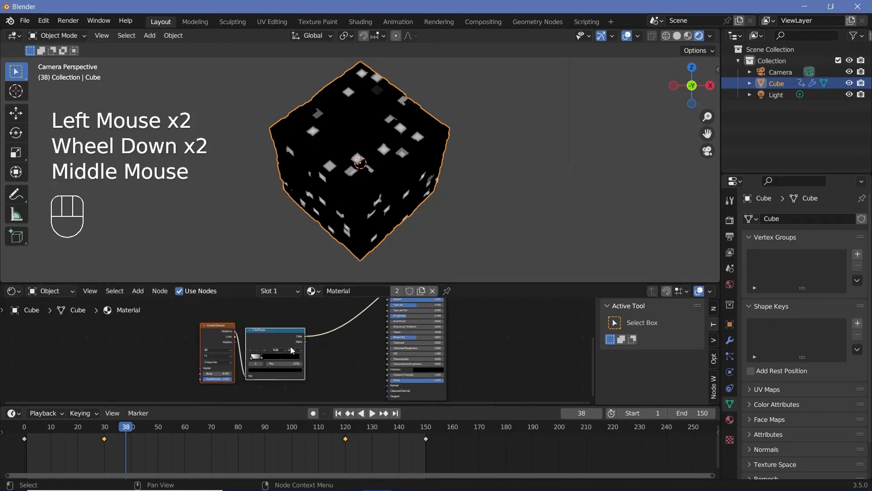
# - Add a Math Multiply node of 10 into Emission Strength with a cyan emission colour
pyautogui.press('shift+a')
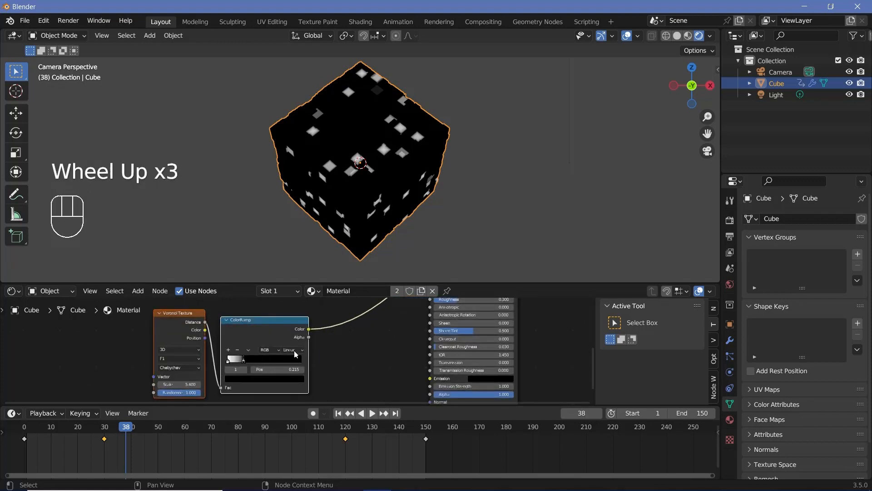
pyautogui.press('shift+a')
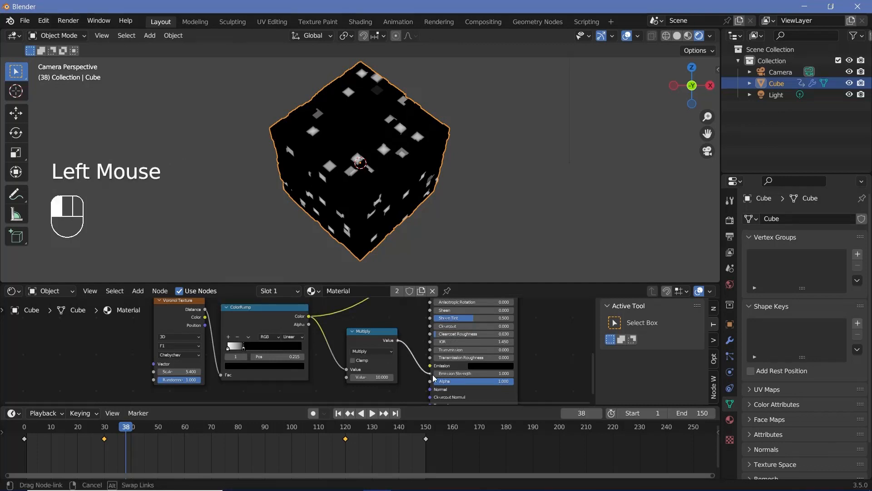
pyautogui.click(434, 377)
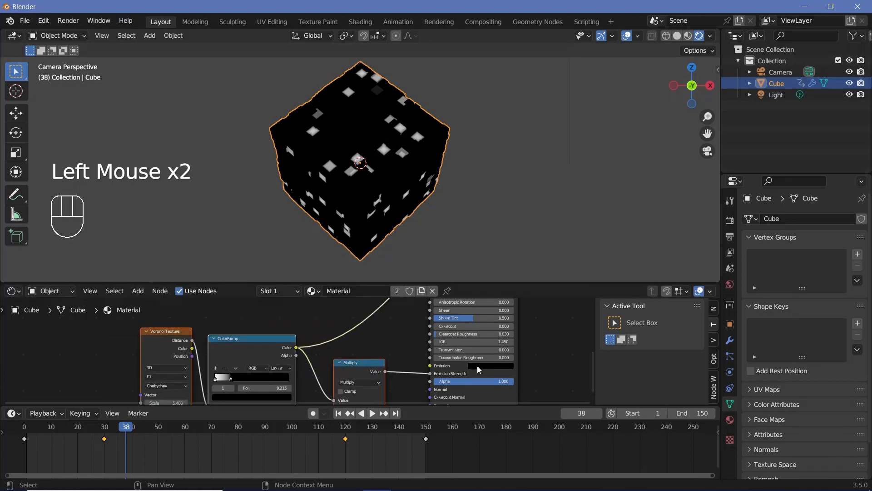
pyautogui.click(490, 365)
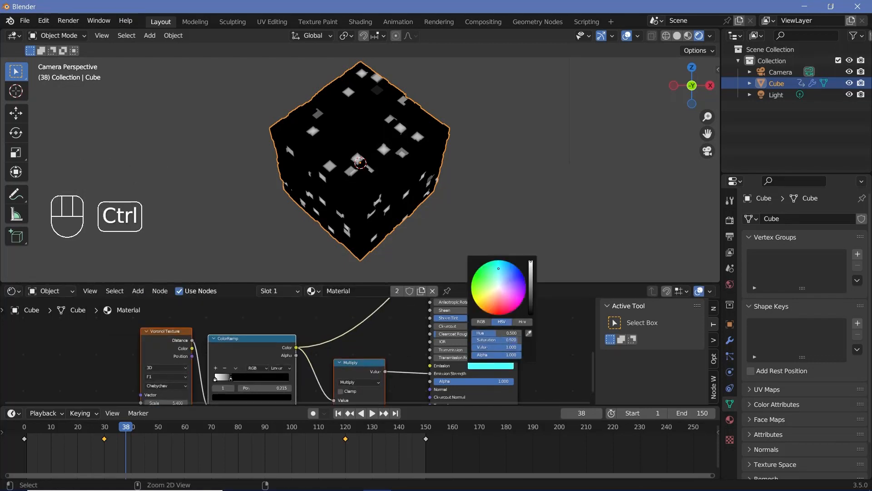
# - Play and stop the animation to preview the cyan glow on the cube
pyautogui.scroll(-3)
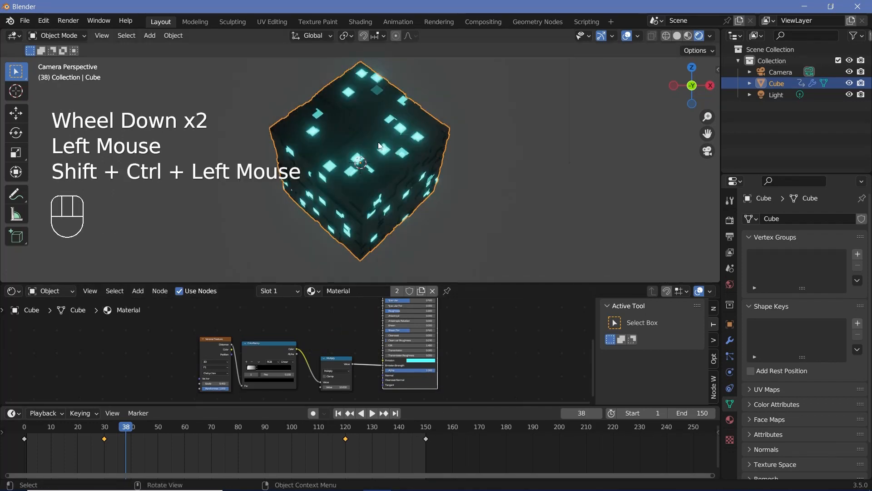
pyautogui.press('space')
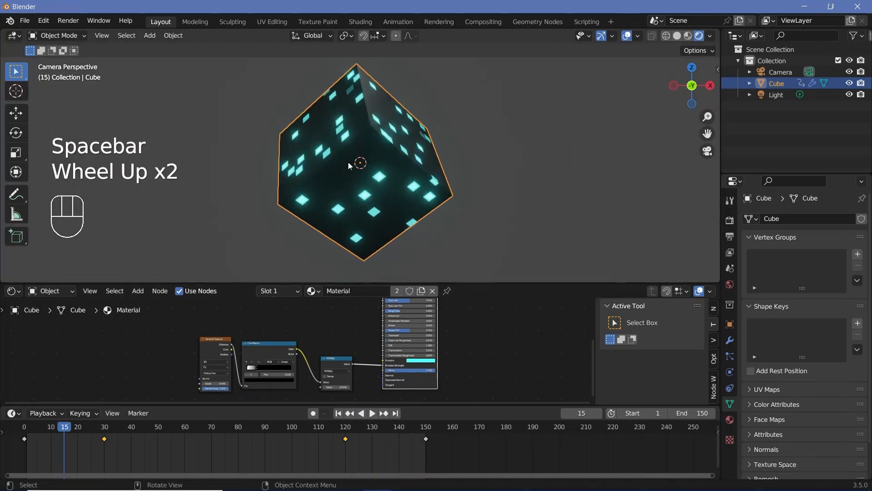
pyautogui.press('space')
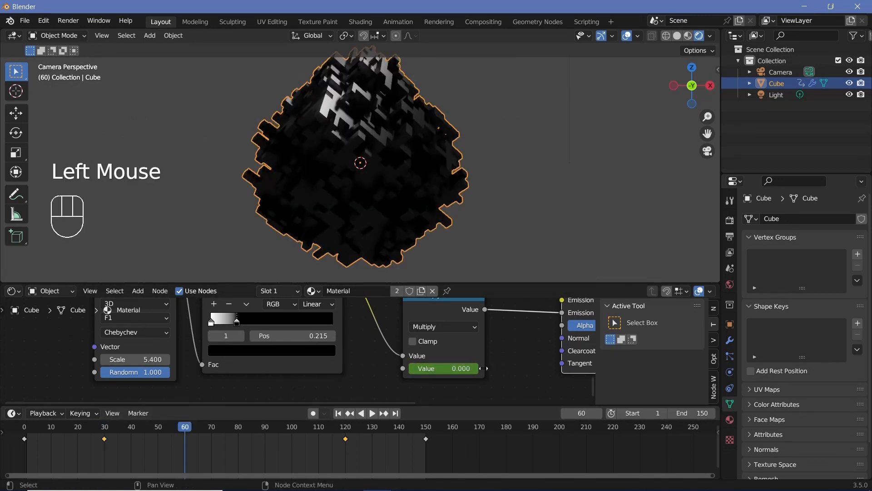
# - Keyframe the glow multiplier at 10 on frame 60 and 0 on frame 150
pyautogui.doubleClick(442, 368)
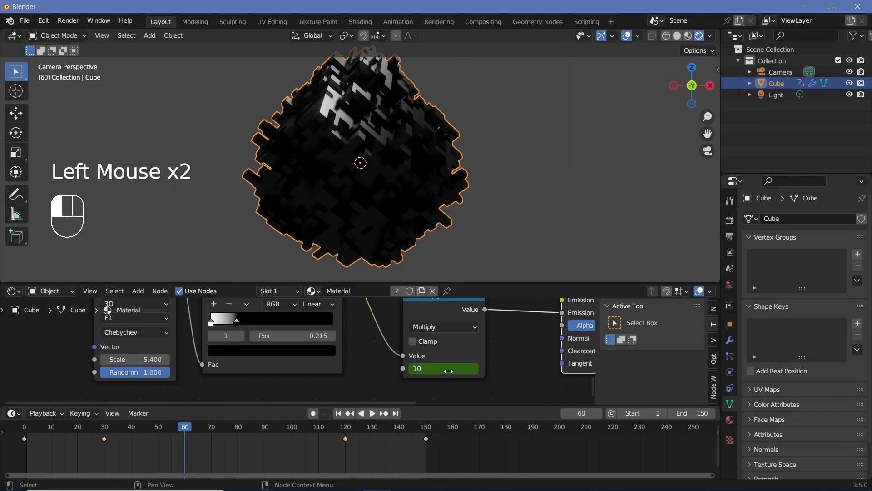
pyautogui.press('Return')
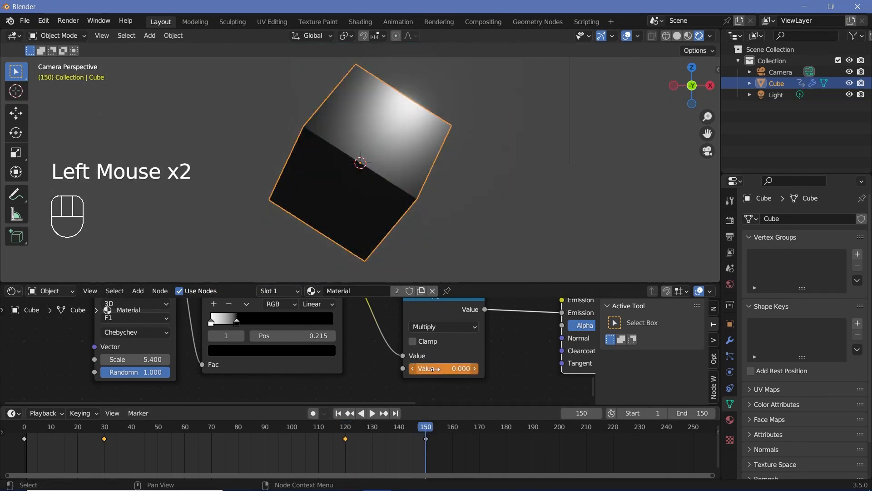
pyautogui.press('space')
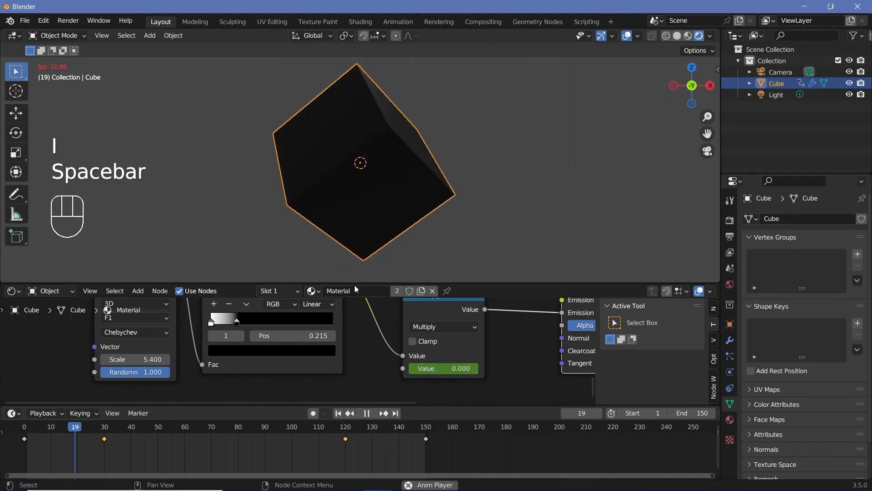
# - Play the animation to check the cyan lights fading in and out
pyautogui.press('space')
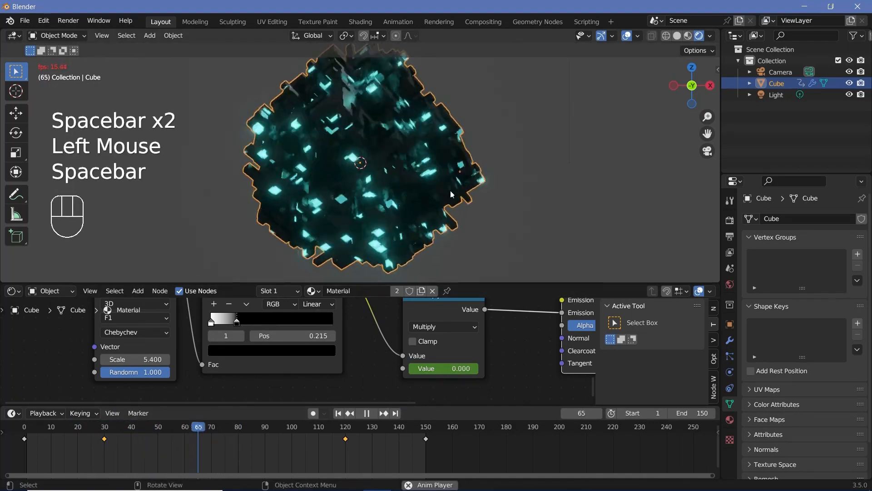
pyautogui.press('space')
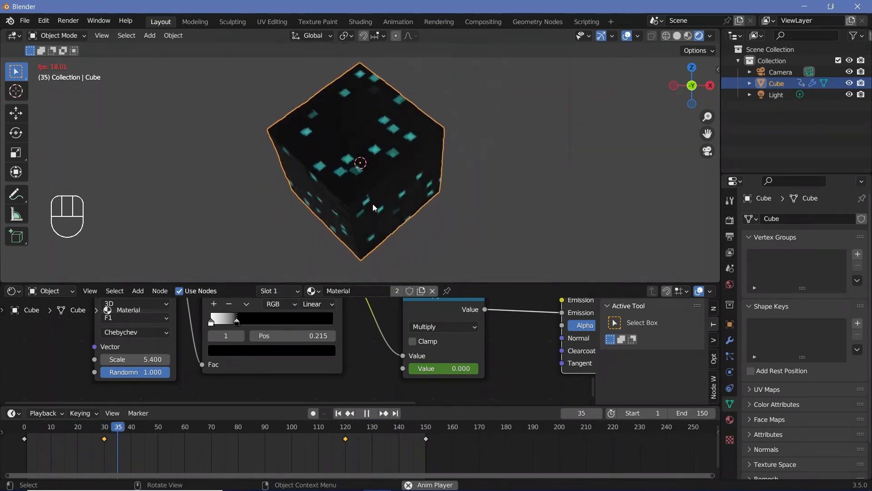
pyautogui.press('space')
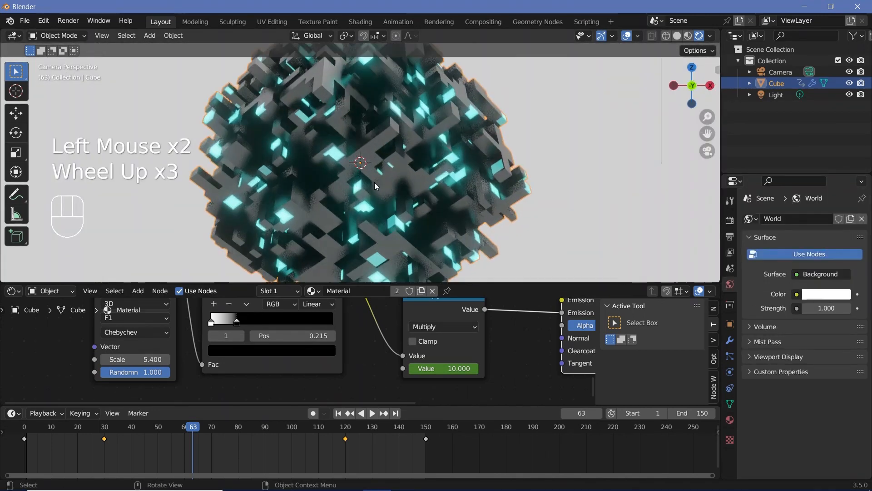
# - Scroll the World surface settings and bring up the Shift+A add list
pyautogui.scroll(-3)
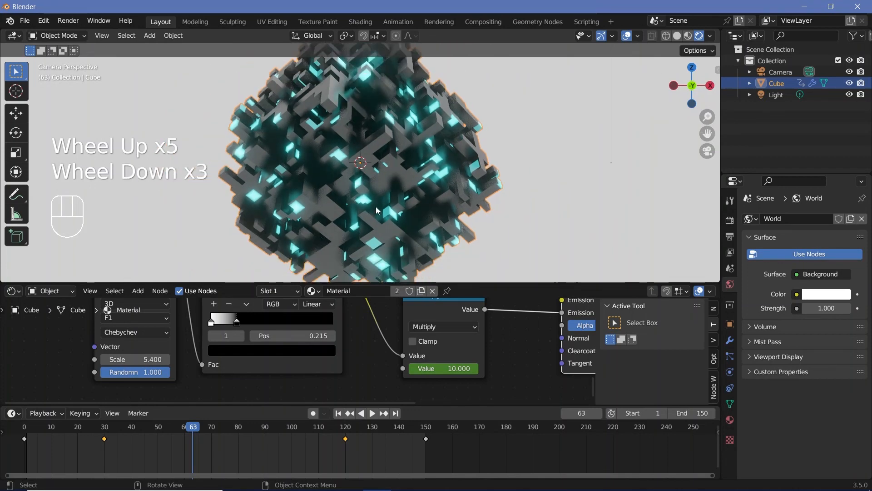
pyautogui.scroll(-3)
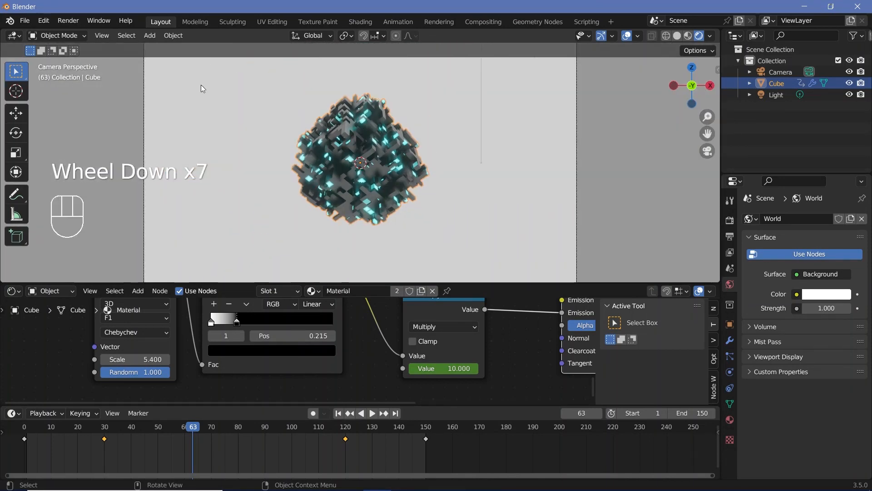
pyautogui.press('shift+a')
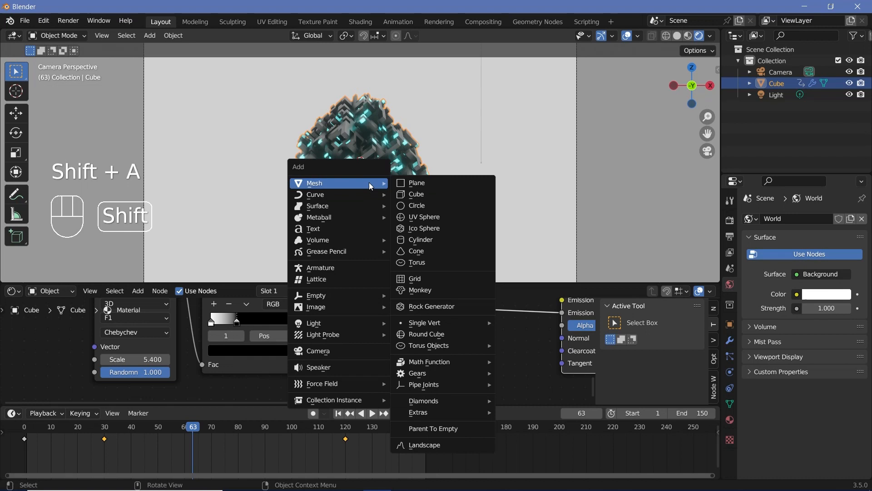
# - Add an Ico Sphere and scale it up to enclose the whole scene
pyautogui.click(425, 228)
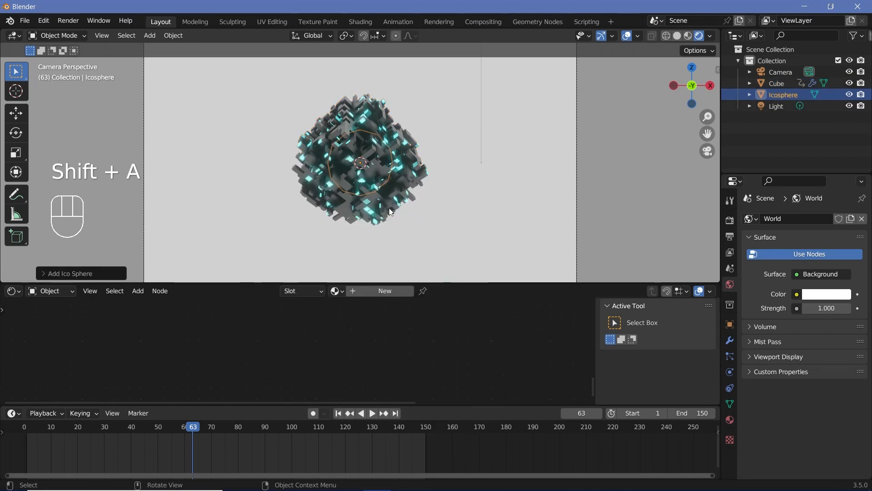
pyautogui.press('s')
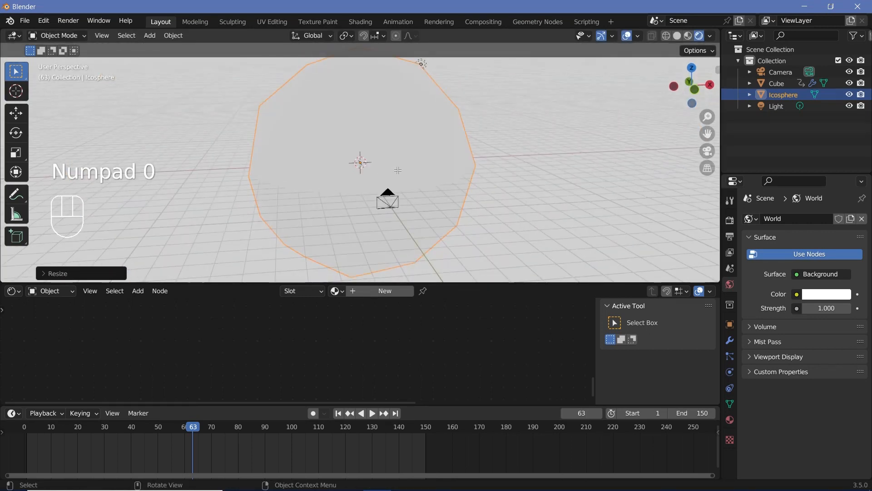
pyautogui.press('Tab')
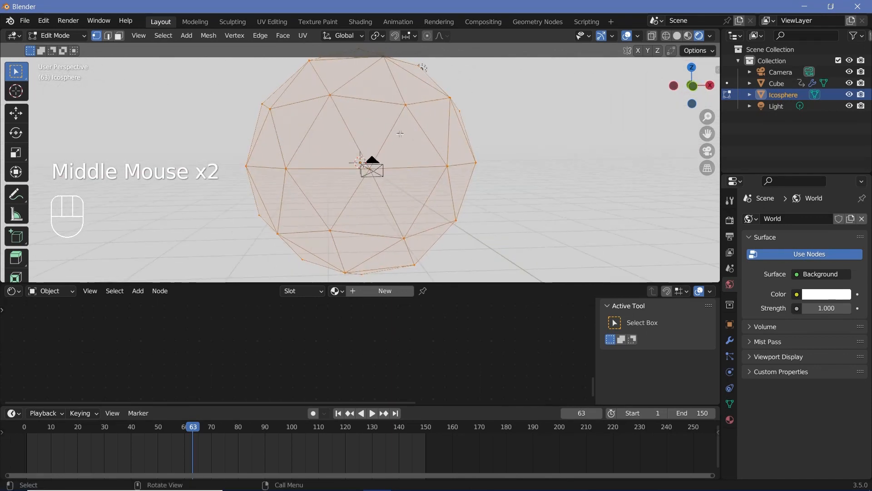
# - In Edit Mode face select, delete a cluster of the icosphere's faces
pyautogui.click(118, 35)
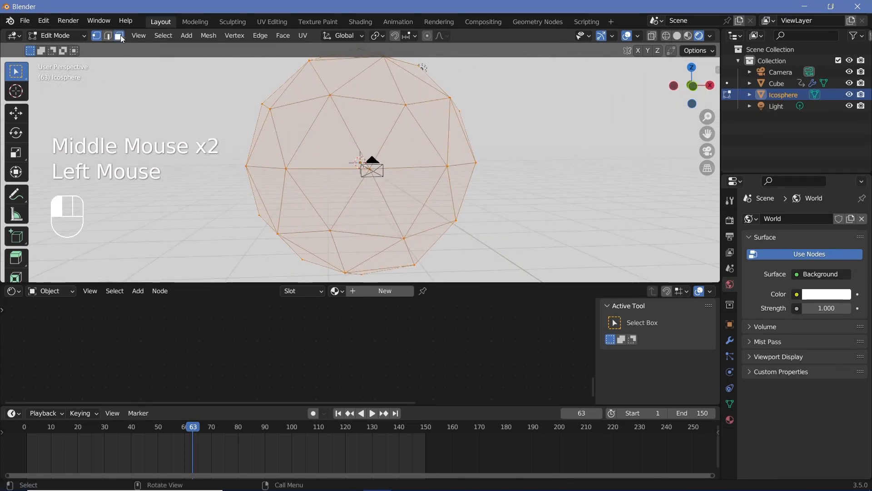
pyautogui.click(117, 35)
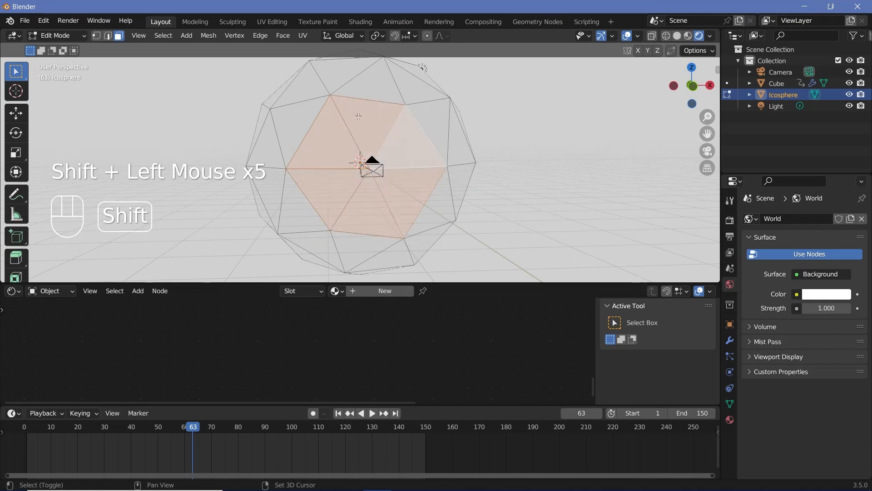
pyautogui.press('x')
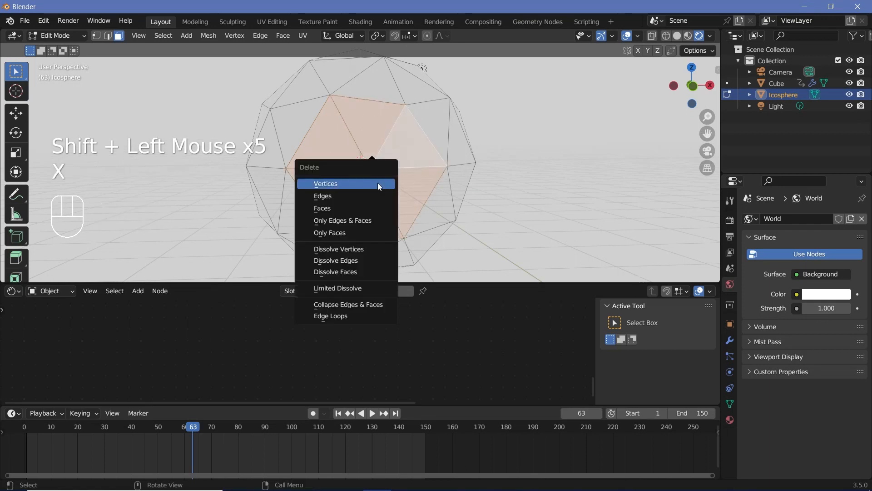
pyautogui.press('Tab')
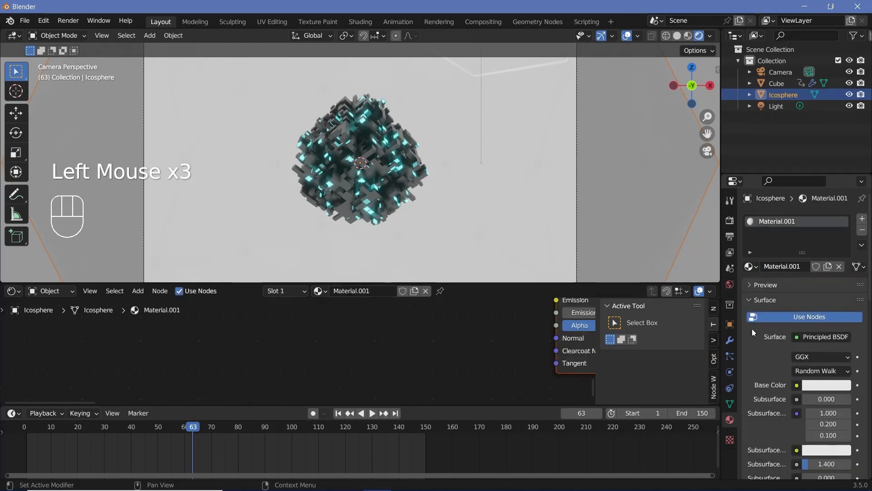
# - Rename the icosphere's material to Background and make it black and fully metallic
pyautogui.doubleClick(781, 266)
pyautogui.write('Background')
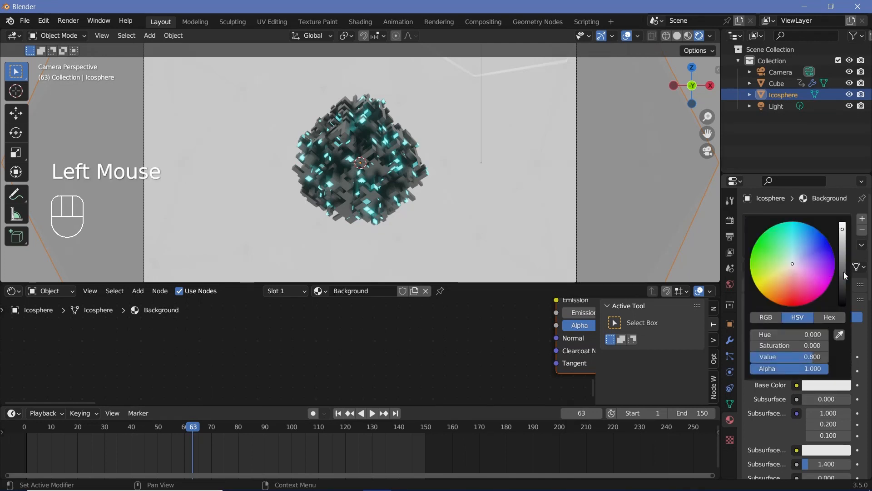
pyautogui.scroll(-3)
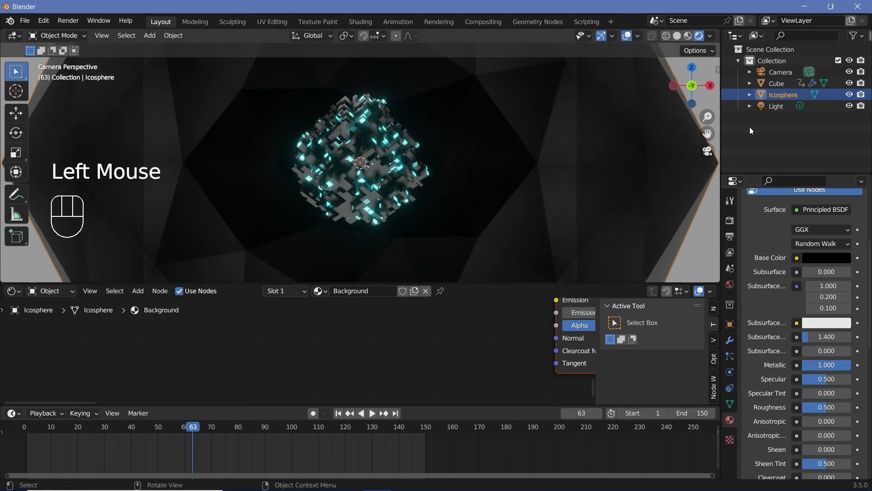
pyautogui.click(781, 72)
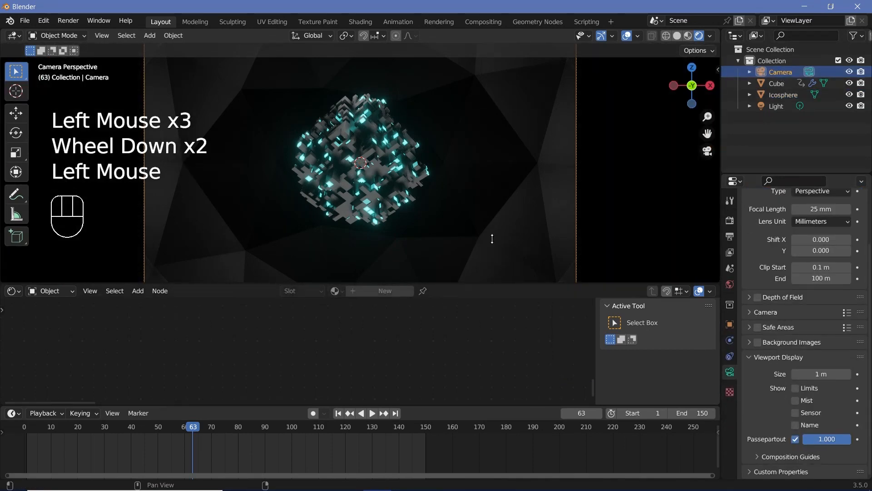
# - Select the cube, darken its base colour and preview the animation to frame 148
pyautogui.scroll(3)
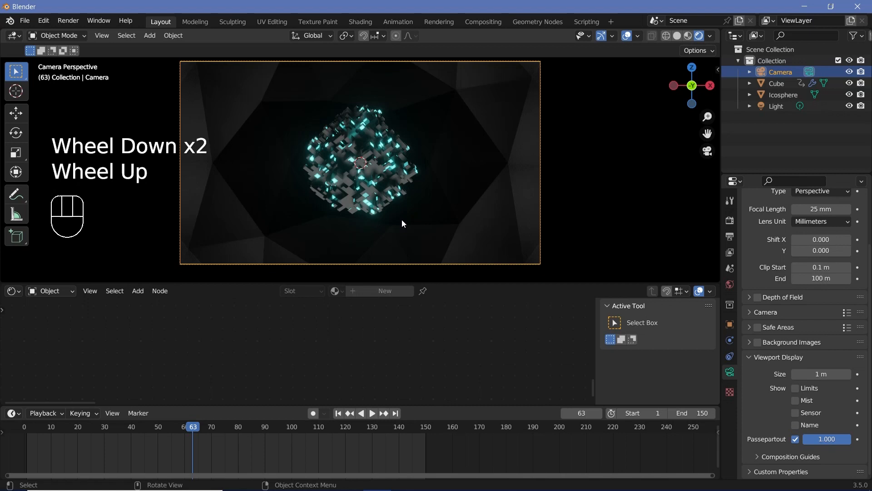
pyautogui.click(361, 168)
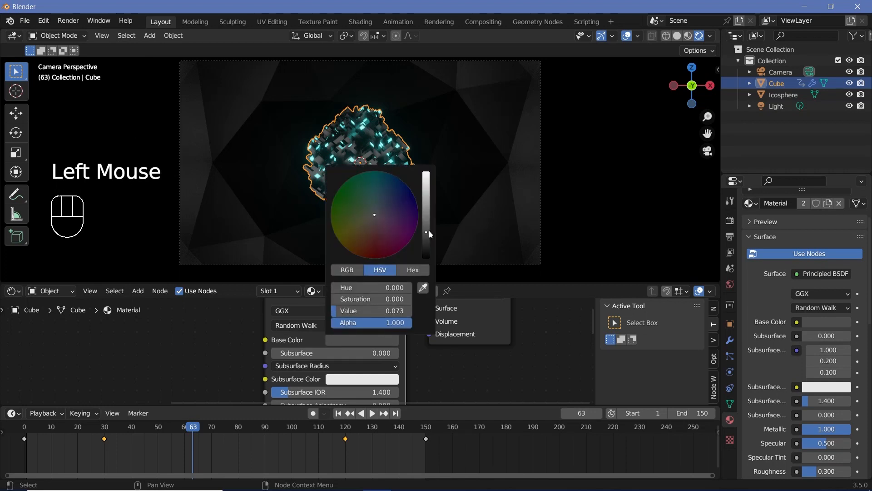
pyautogui.press('space')
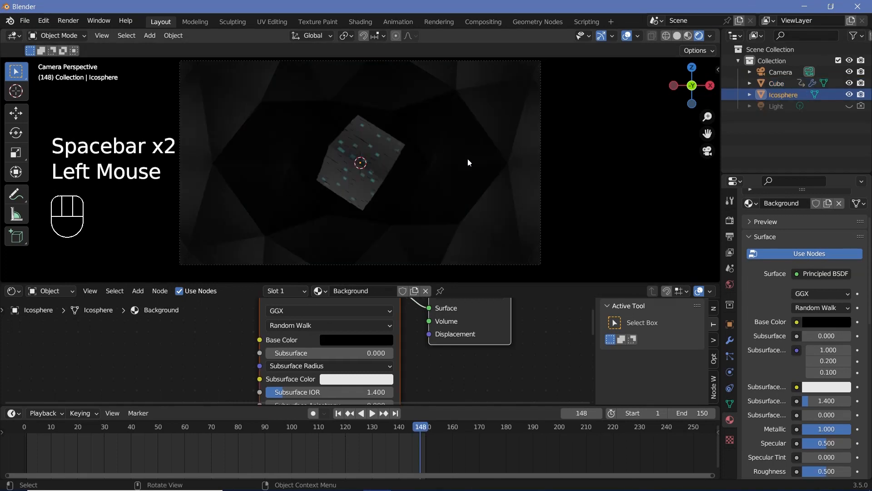
# - Scale the Background icosphere up slightly and lower its roughness to 0.3
pyautogui.press('s')
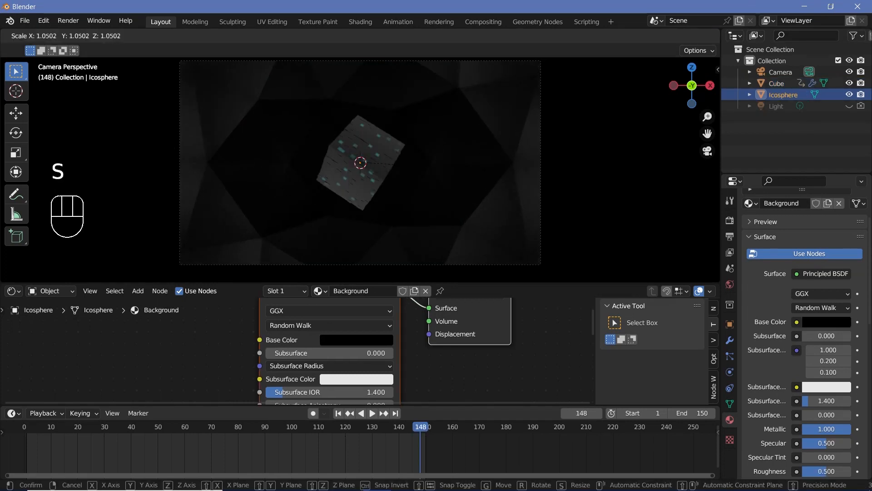
pyautogui.click(360, 162)
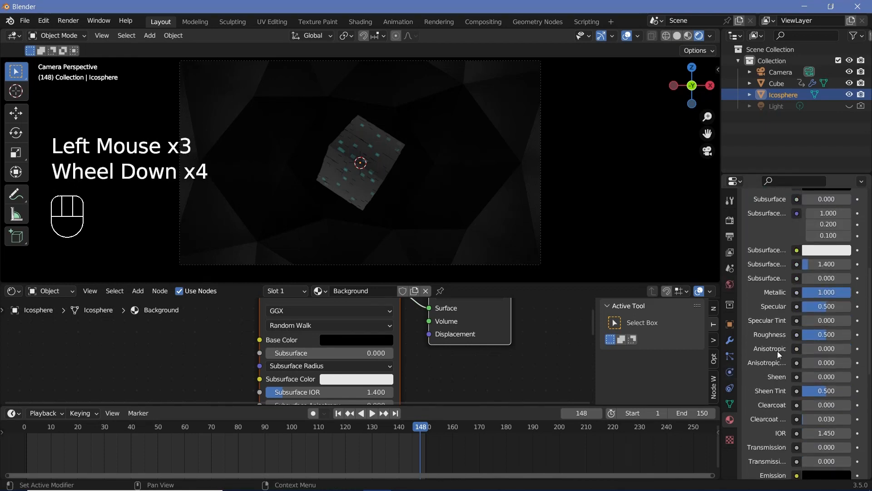
pyautogui.doubleClick(826, 335)
pyautogui.write('0.300')
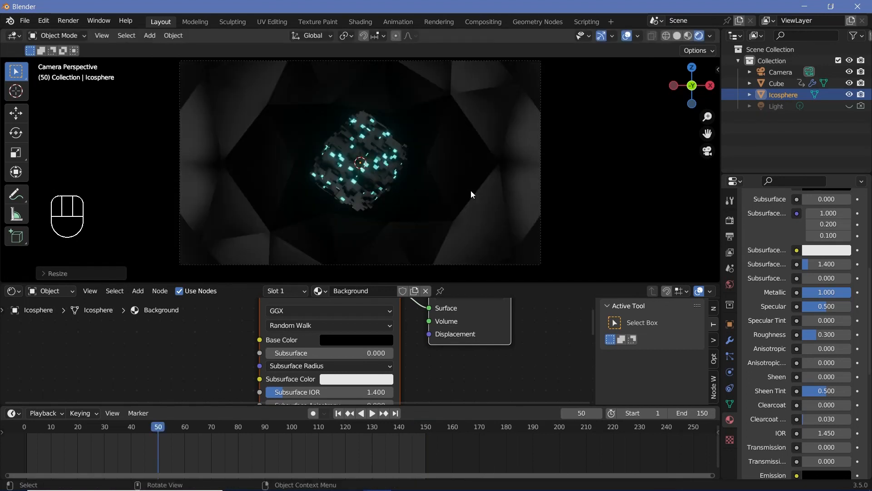
pyautogui.moveTo(483, 345)
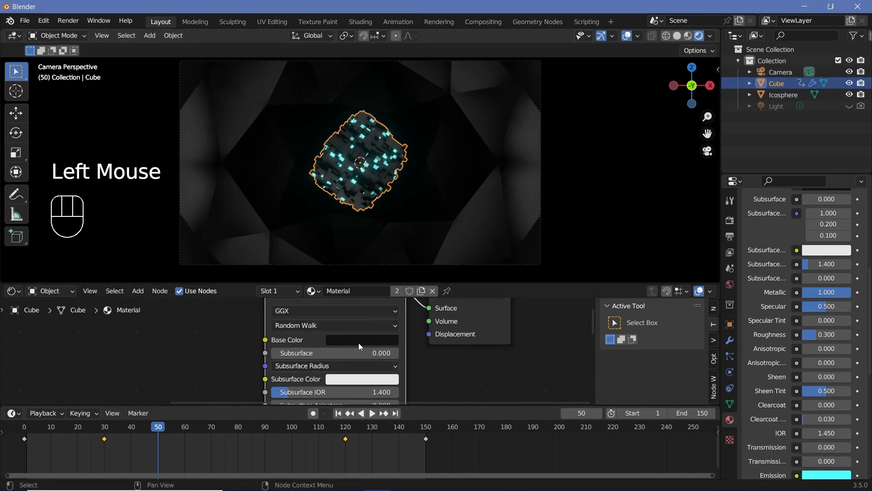
# - Set the cube's base colour to a very dark teal (Hue 0.5, Saturation 1, Value ~0.006)
pyautogui.click(361, 338)
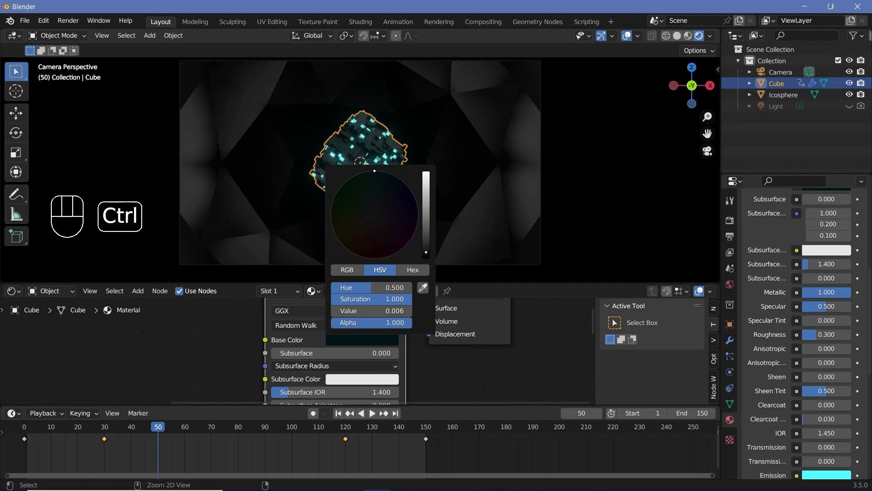
pyautogui.scroll(3)
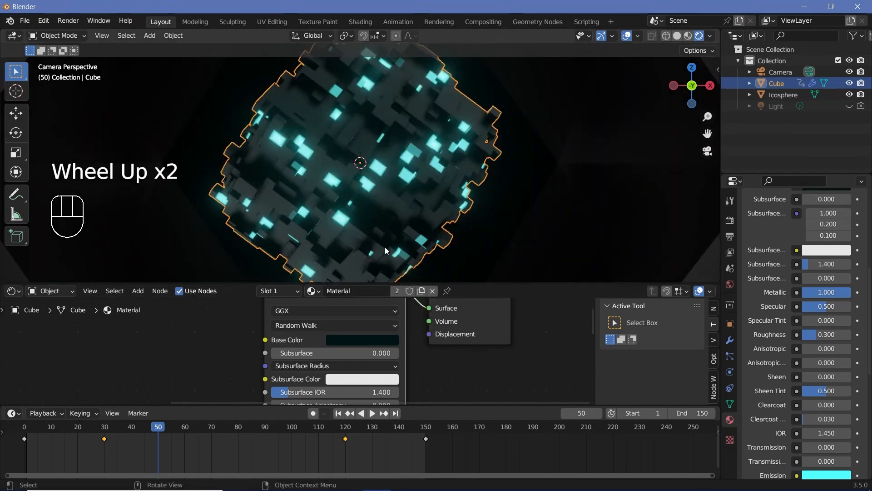
pyautogui.scroll(-3)
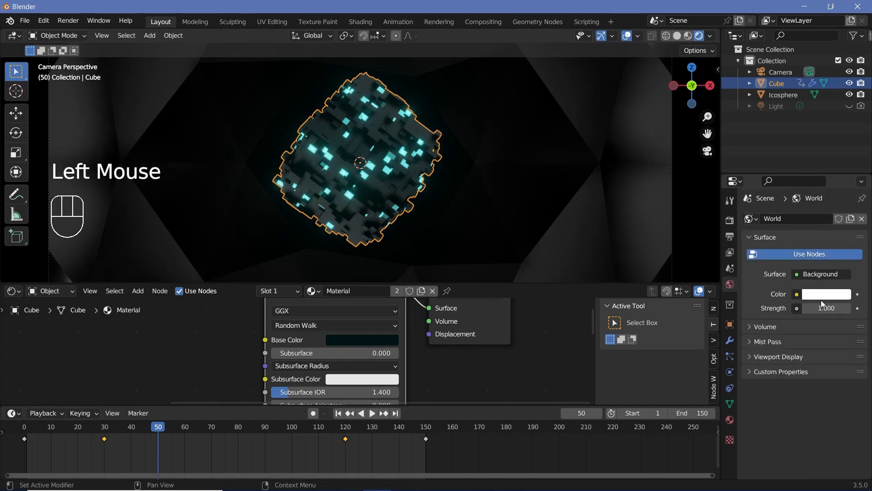
# - Make the world background a pale cyan and return to the first frame
pyautogui.click(826, 293)
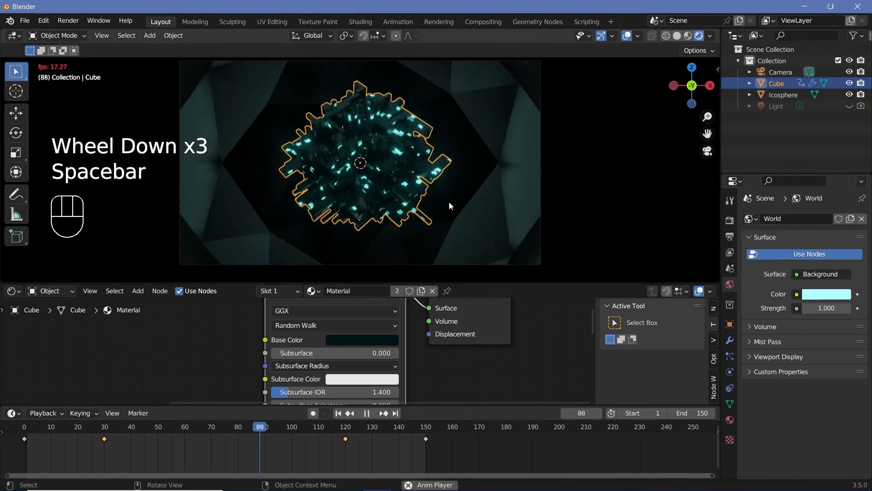
pyautogui.click(24, 427)
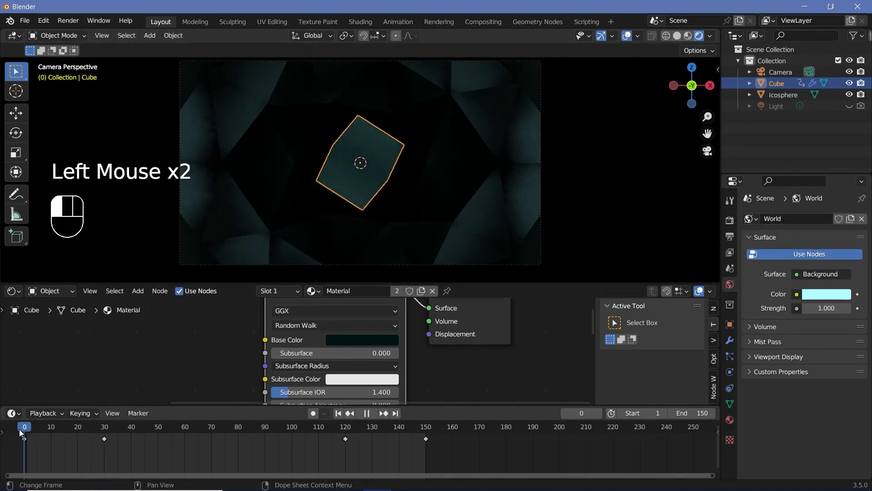
# - Play back the morphing cube animation from the start and bring up the Render menu
pyautogui.press('space')
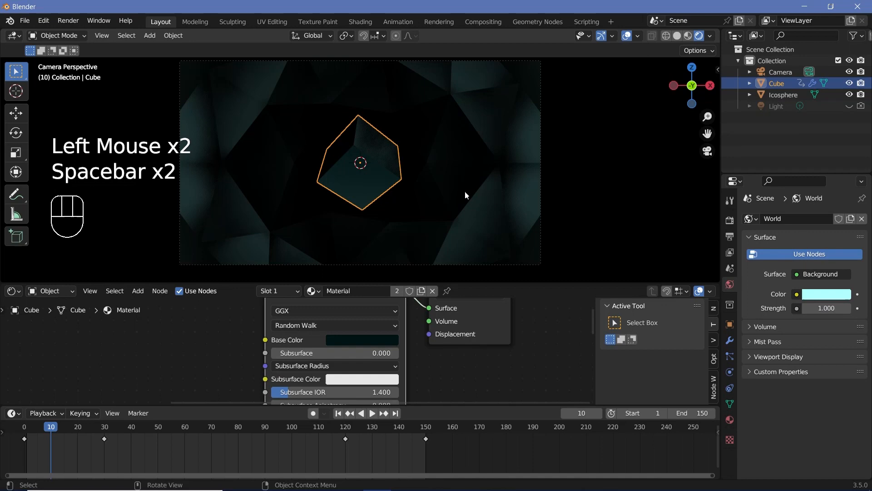
pyautogui.press('space')
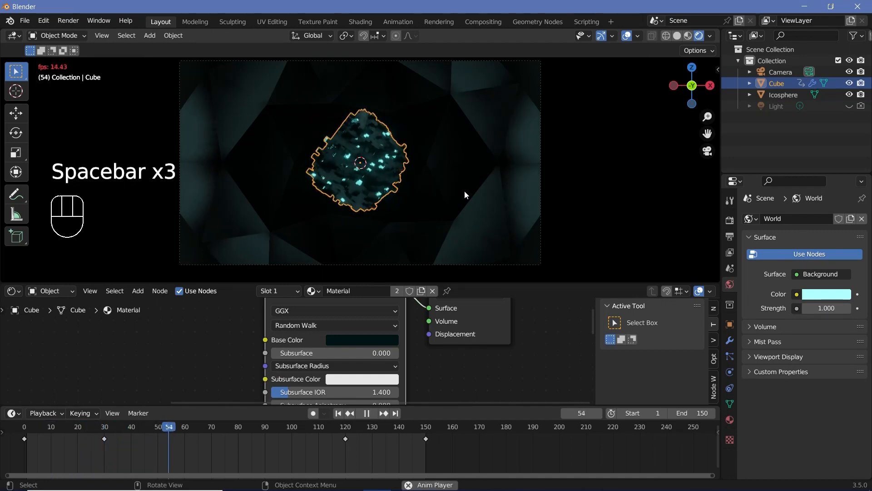
pyautogui.press('space')
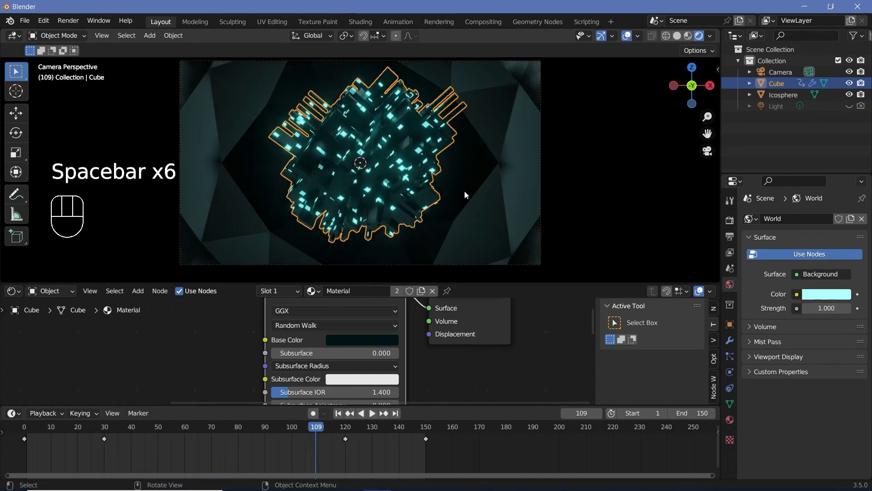
pyautogui.click(68, 21)
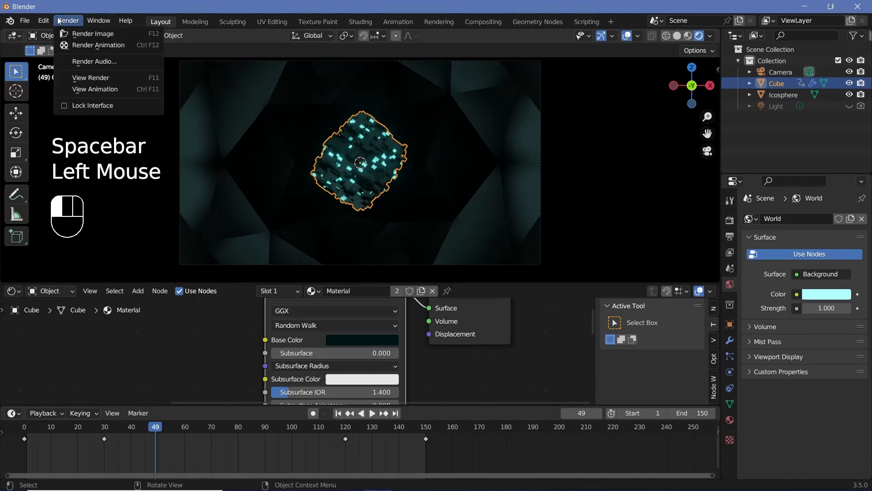